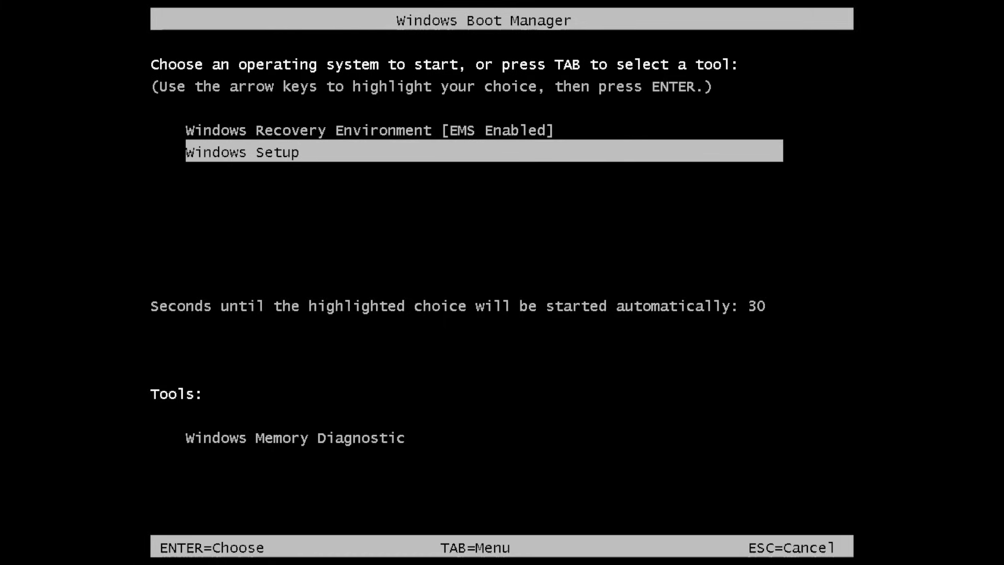
Step: Start Windows Setup from the Boot Manager and confirm the owner name and organization
key(enter)
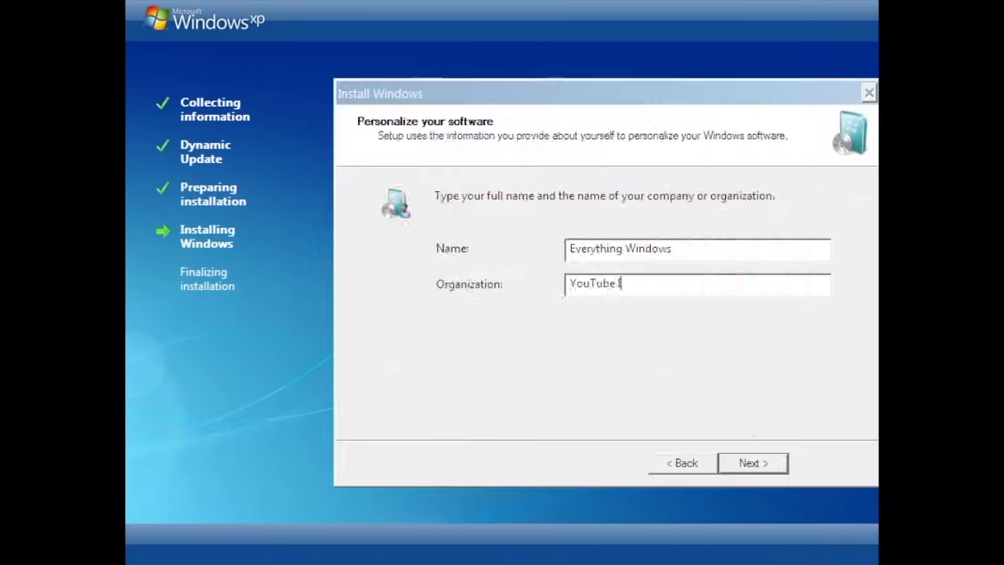
click(752, 463)
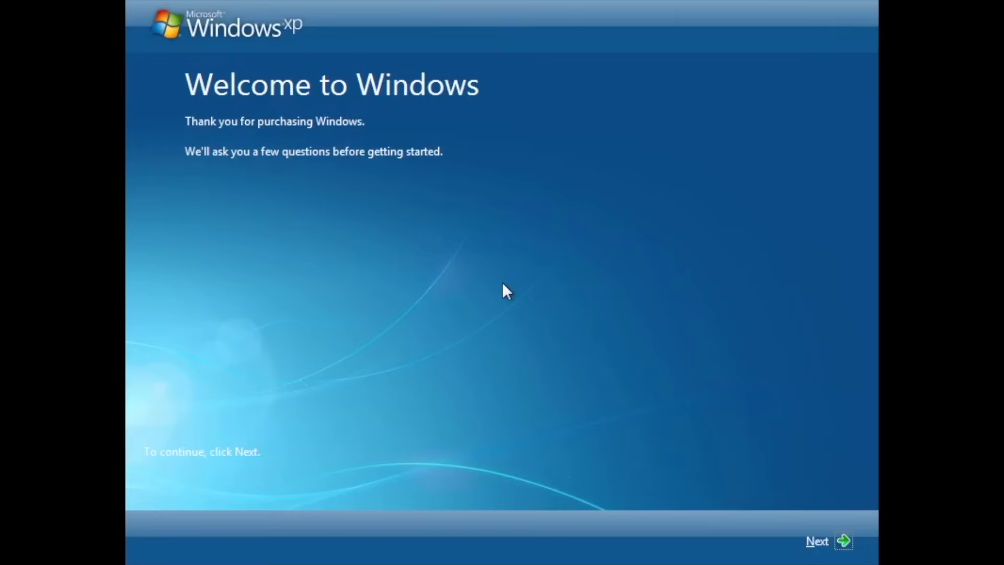
Step: Continue through Welcome, automatic updates and user name pages, then finish setup to reach the desktop
click(846, 541)
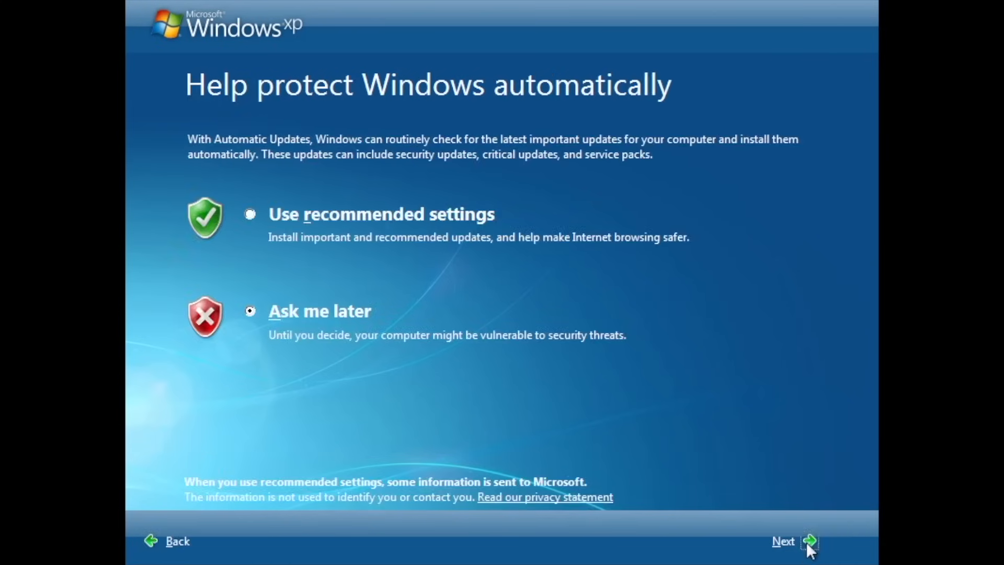
click(814, 540)
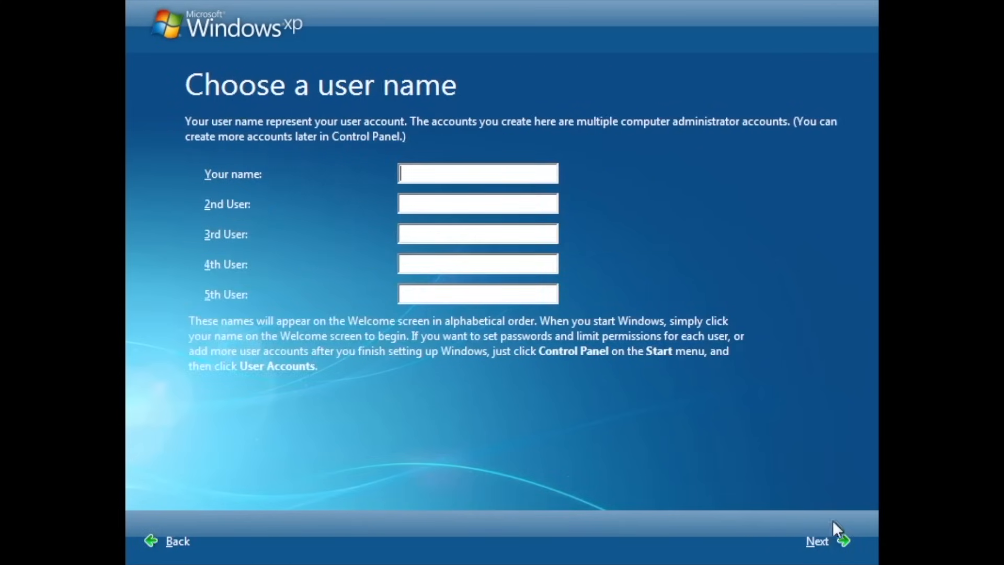
click(819, 540)
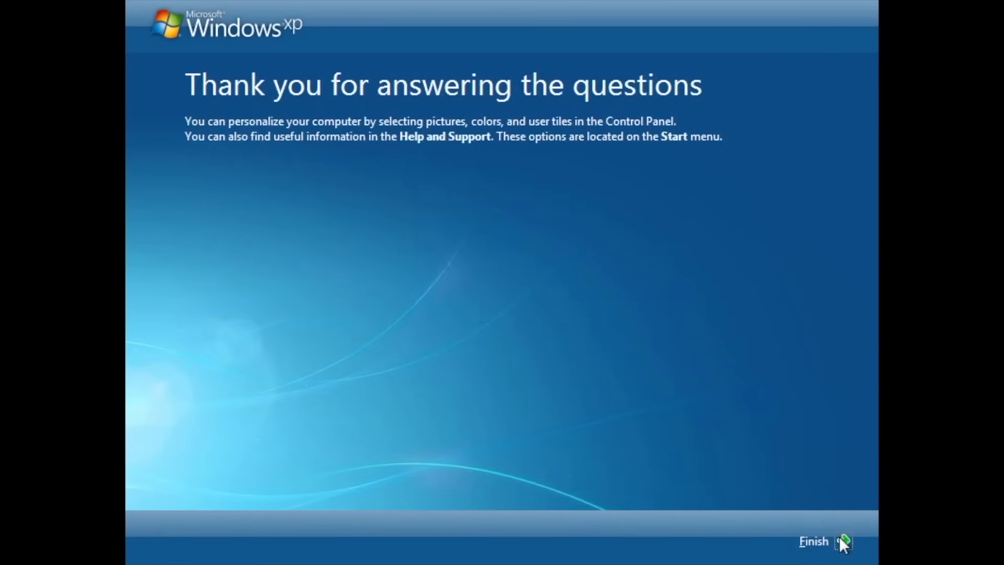
click(834, 542)
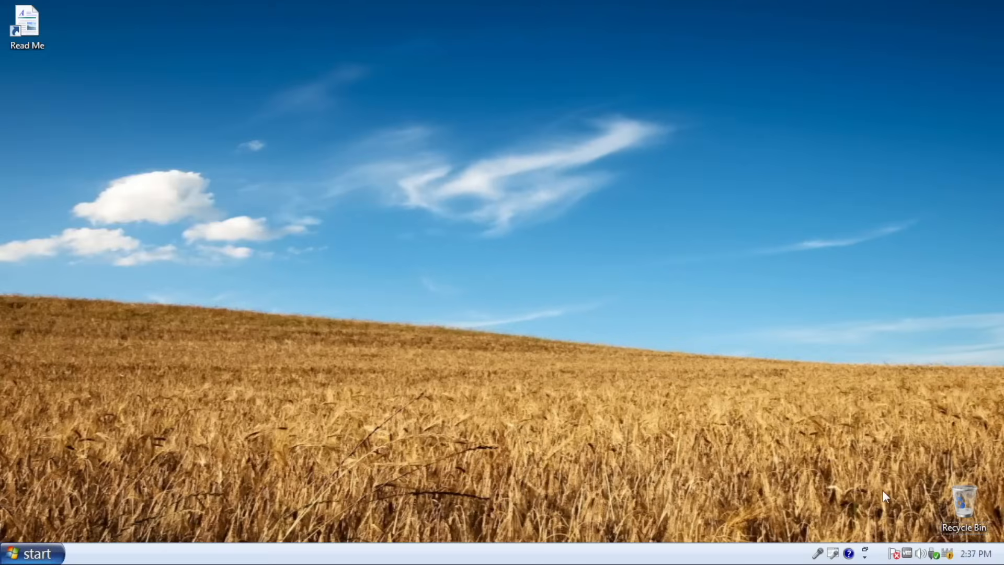
mouse_move(446, 316)
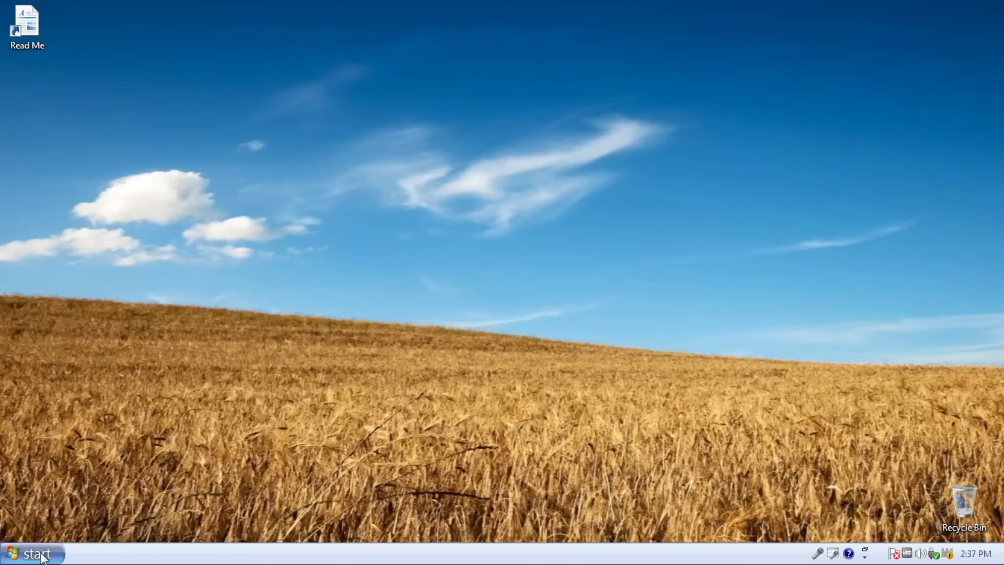
Step: Show the Start menu's All Programs list with the Accessories group expanded
click(30, 553)
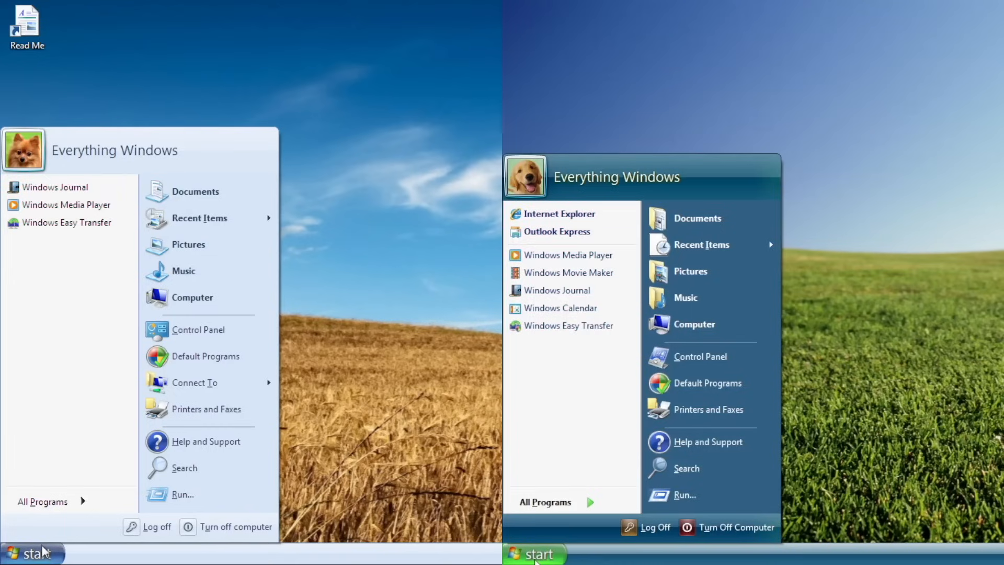
mouse_move(52, 541)
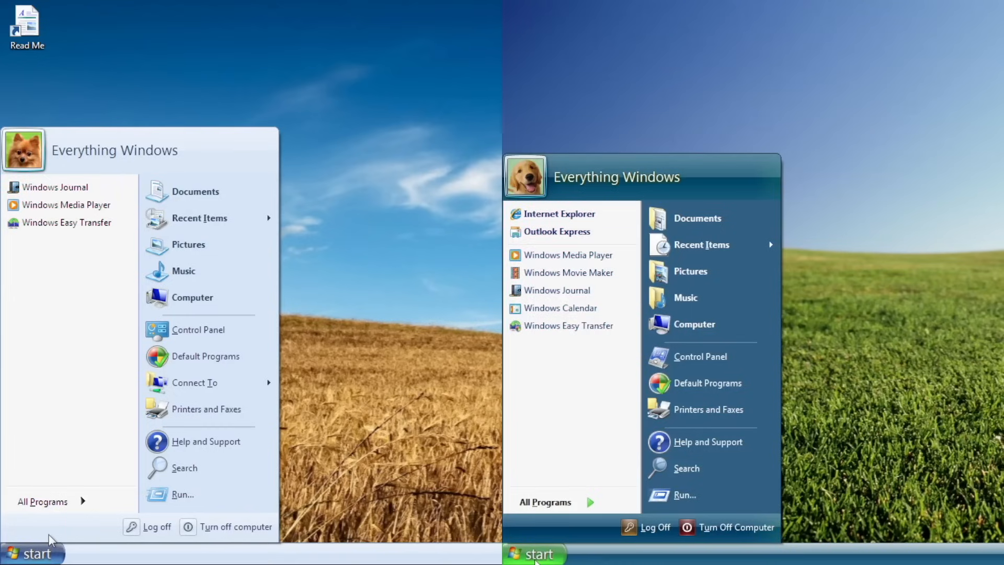
click(43, 501)
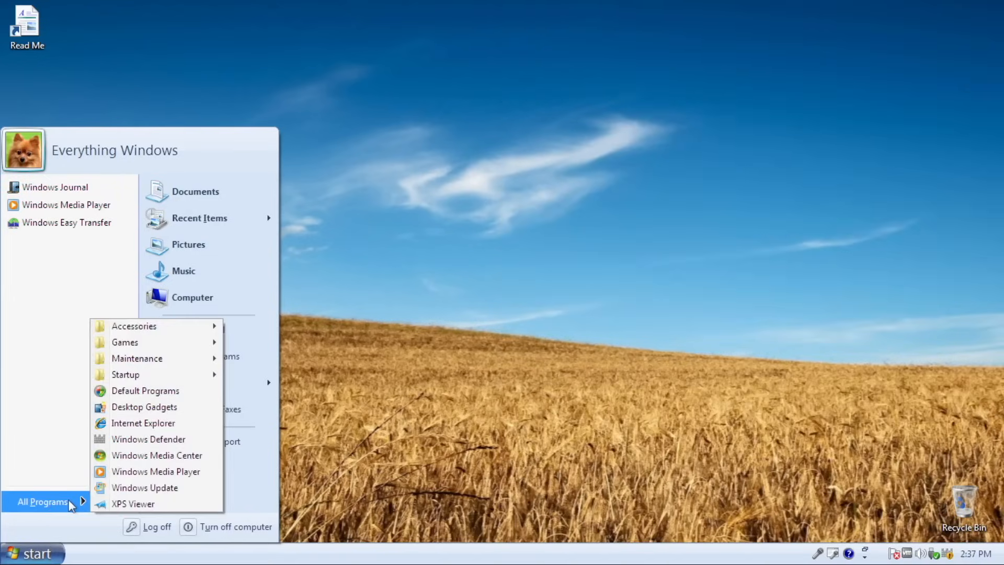
mouse_move(134, 325)
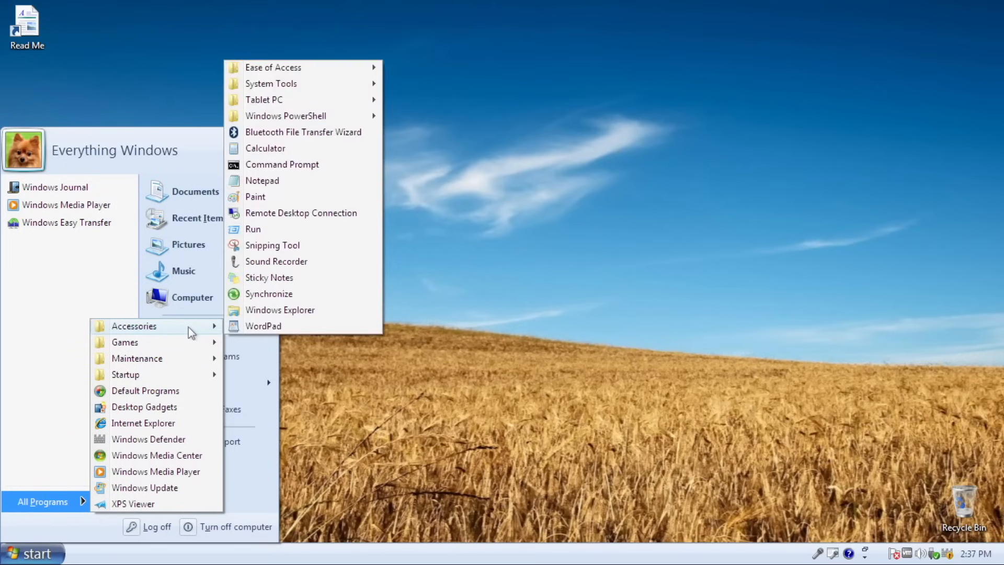
mouse_move(304, 67)
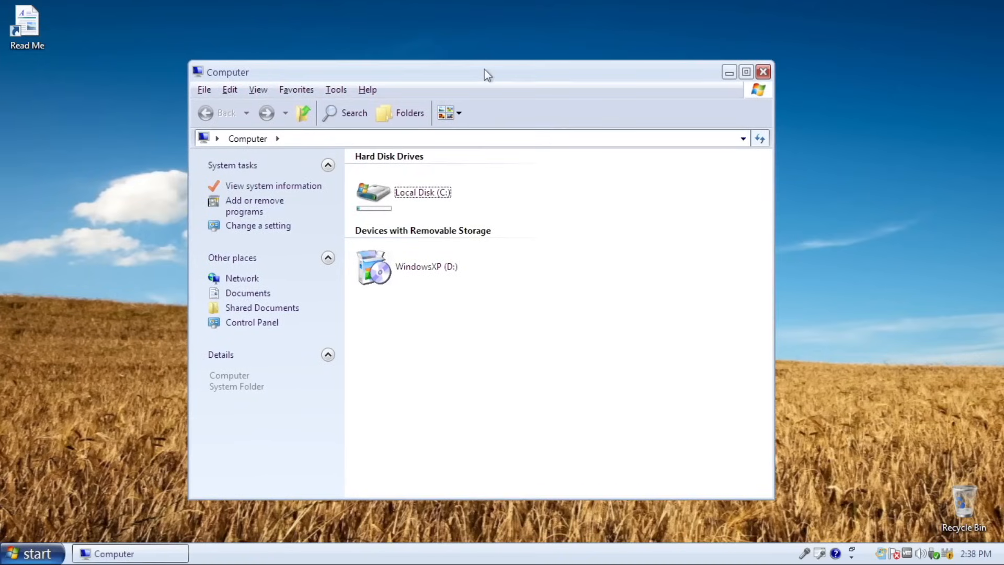
mouse_move(467, 43)
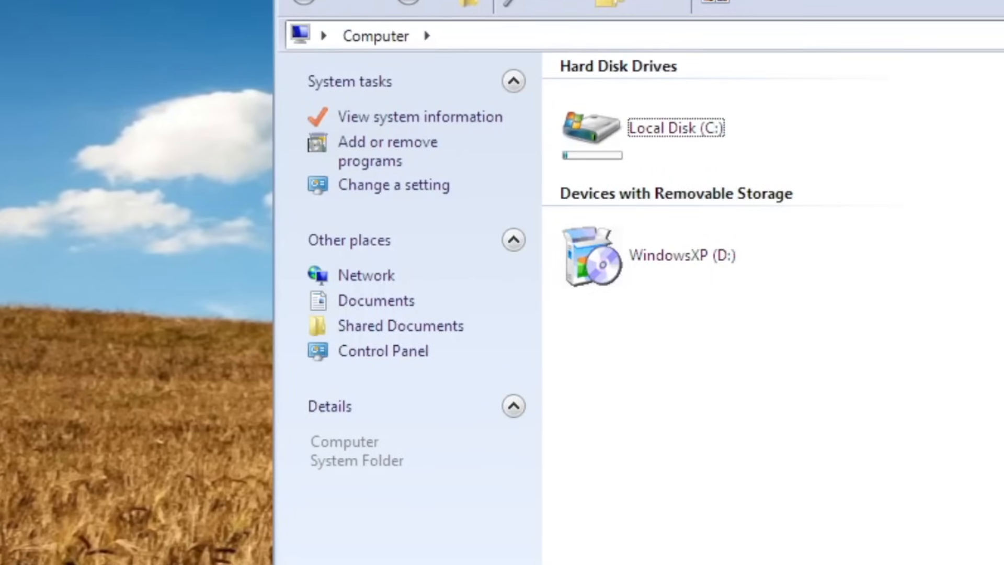
Step: Toggle the System tasks panel in Computer, then open Local Disk (C:)
click(512, 81)
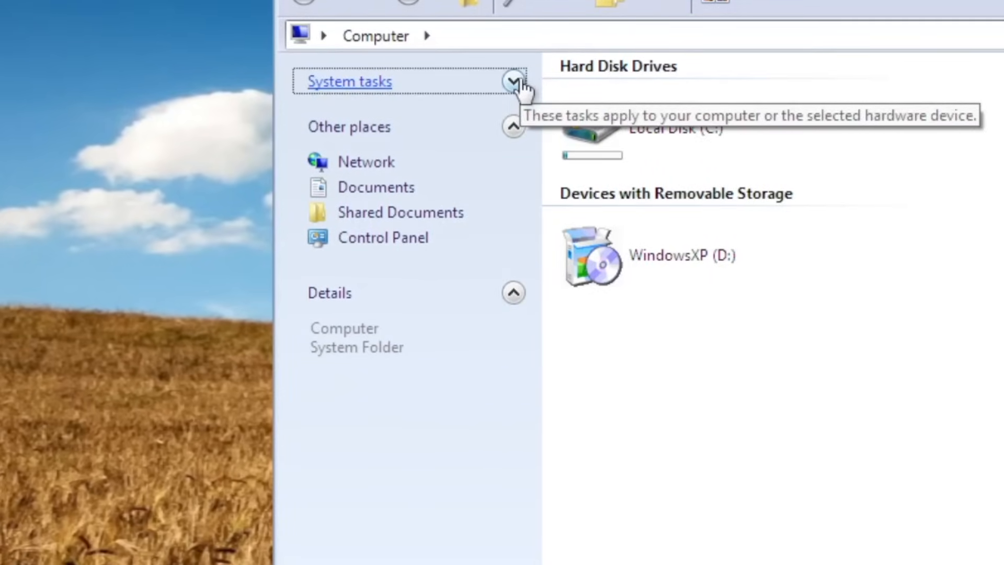
click(514, 83)
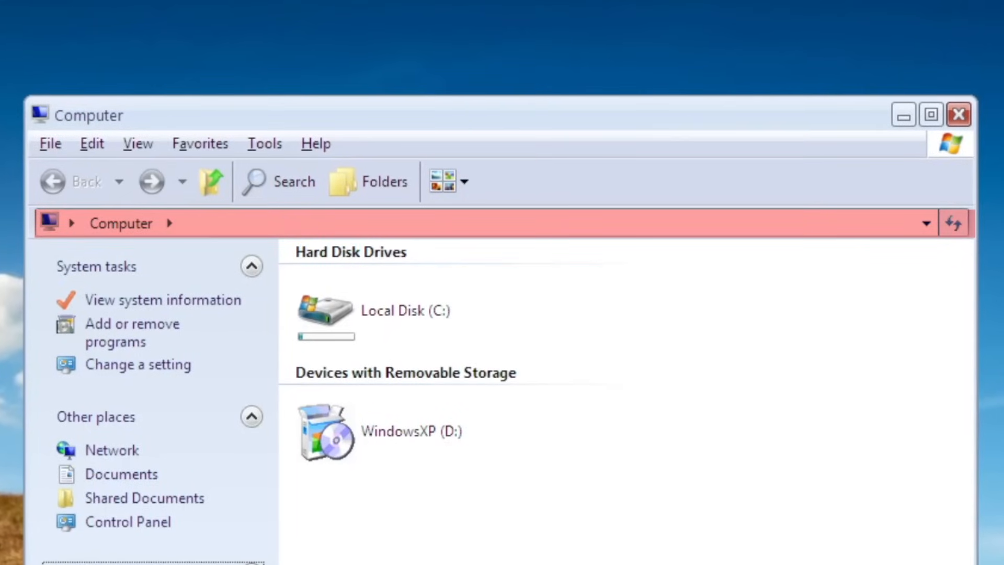
click(325, 439)
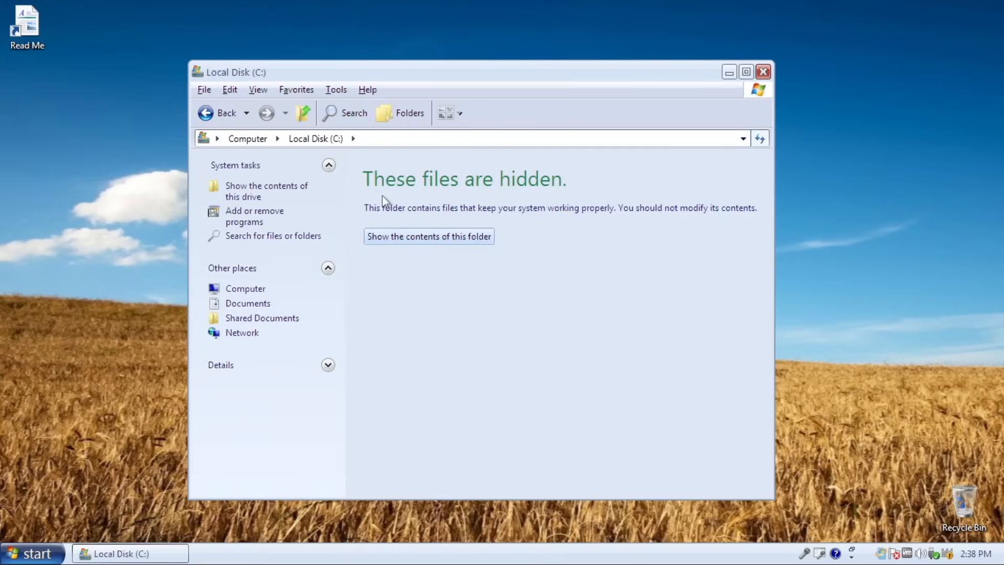
mouse_move(398, 211)
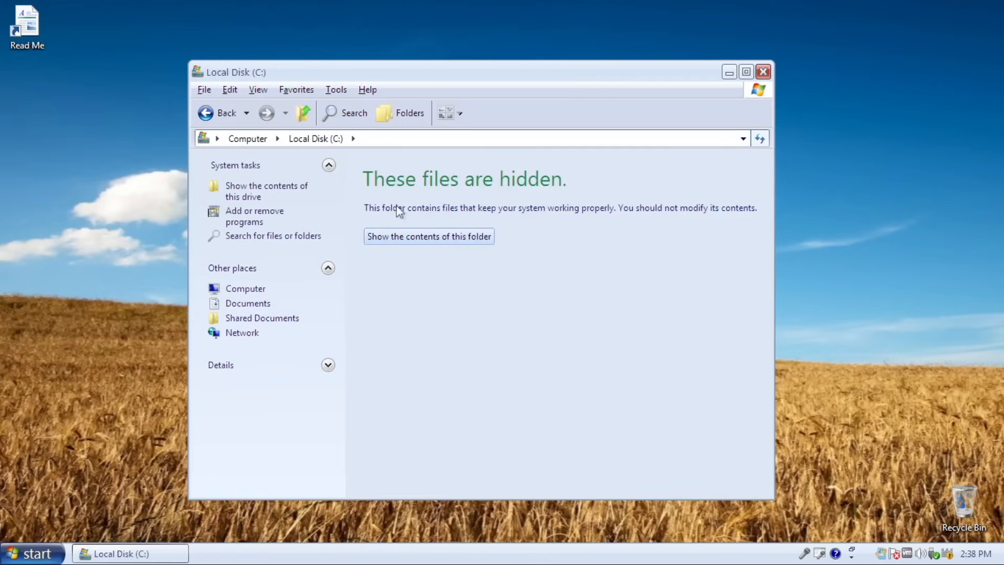
mouse_move(401, 217)
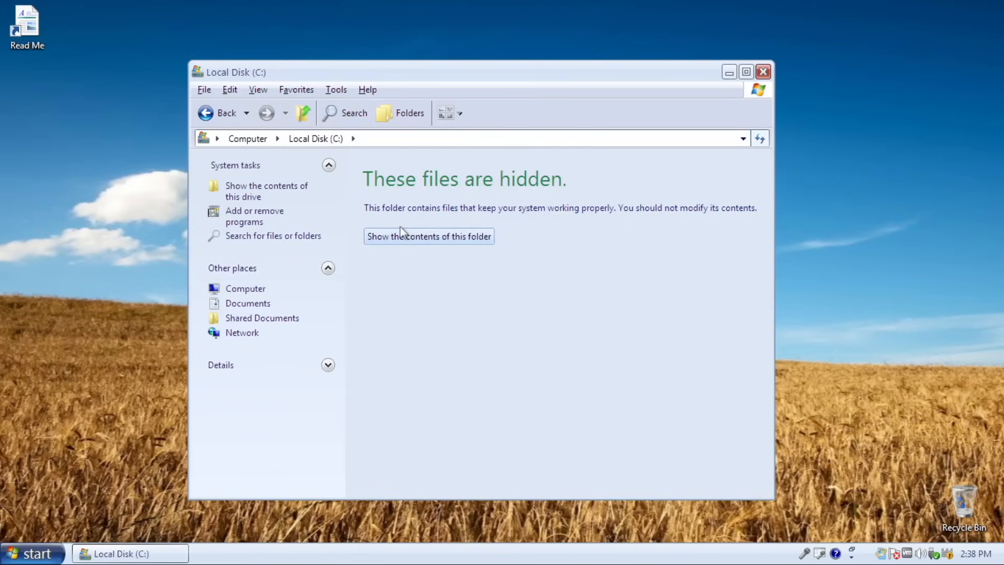
Step: Reveal the hidden contents of C:\WINDOWS and browse the breadcrumb folder lists for drive C and WINDOWS
click(429, 236)
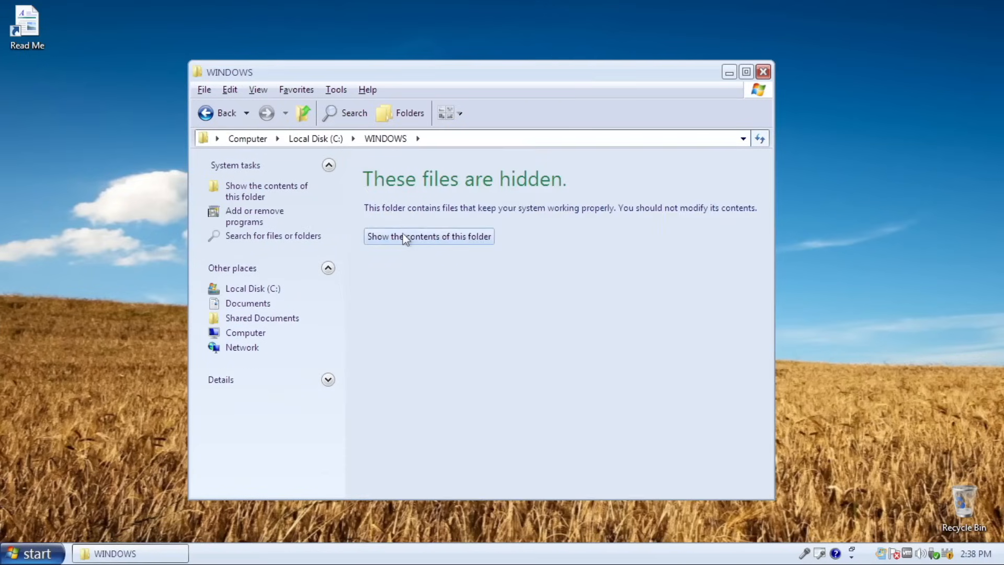
click(428, 237)
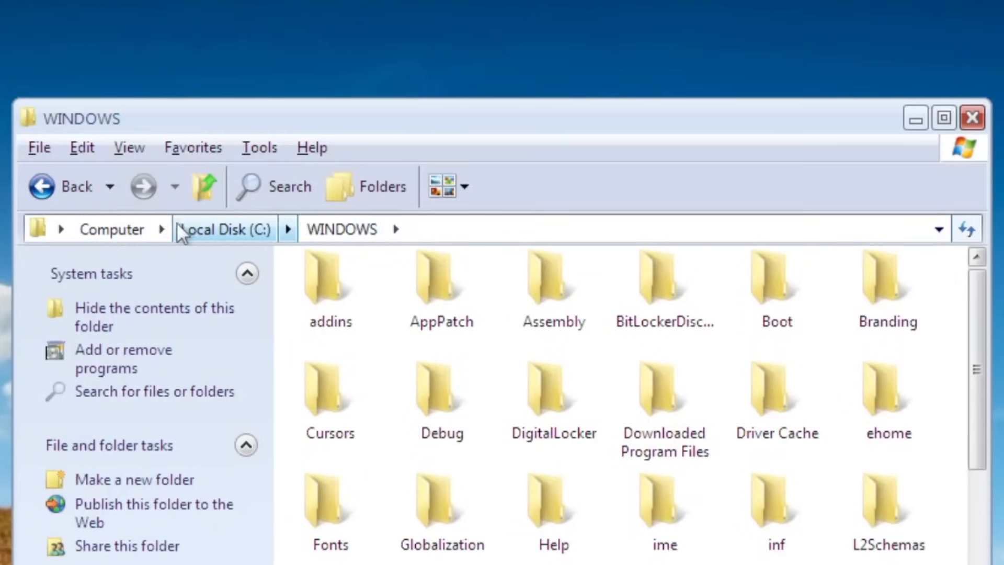
click(162, 229)
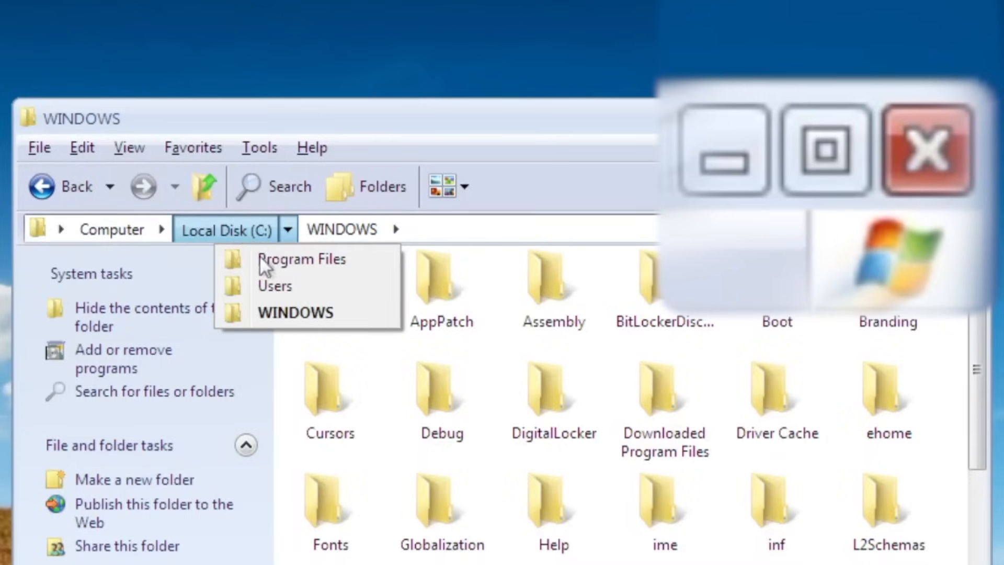
click(401, 228)
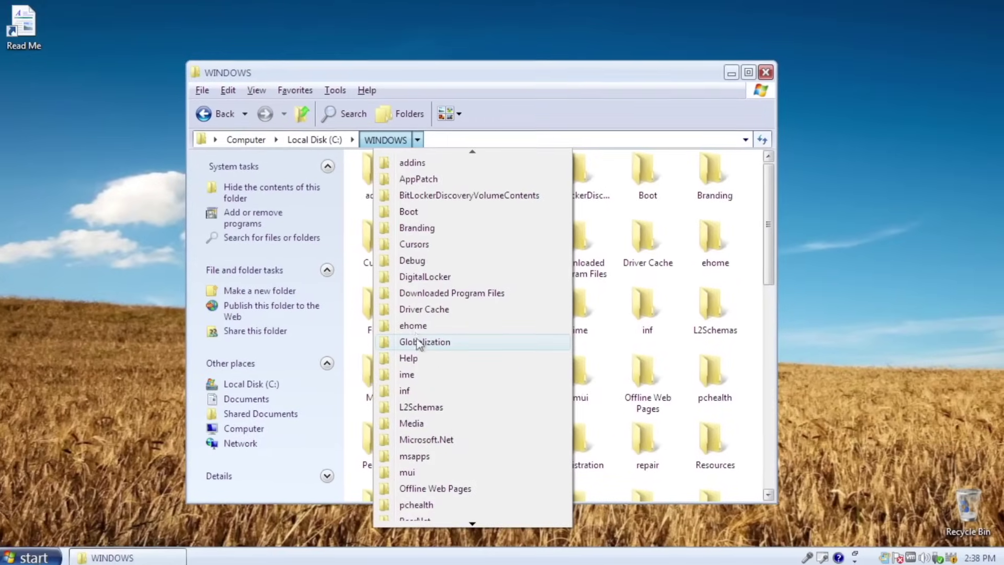
click(413, 325)
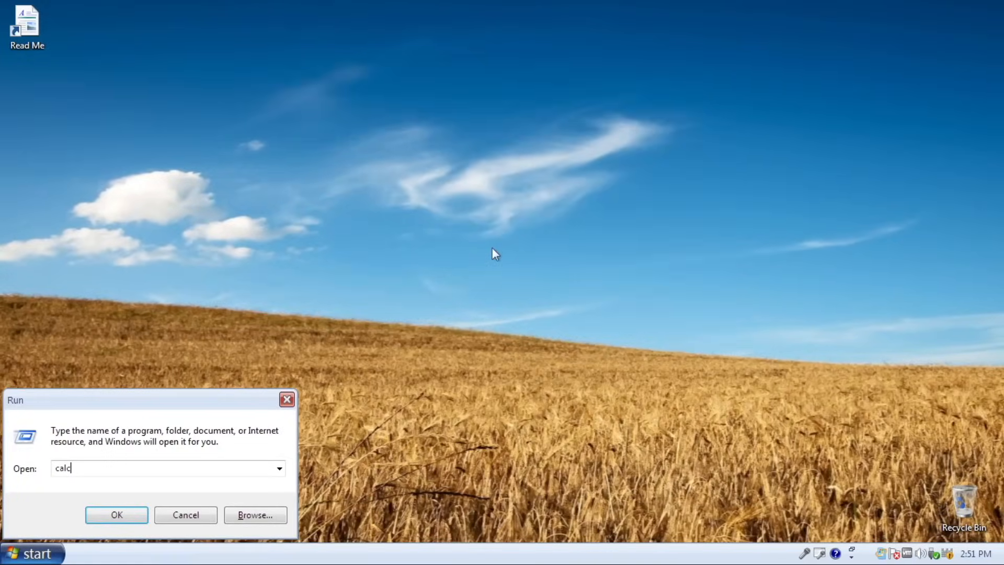
Step: Launch Calculator via Run (calc) and chain operations to reach -927415.136…
click(116, 514)
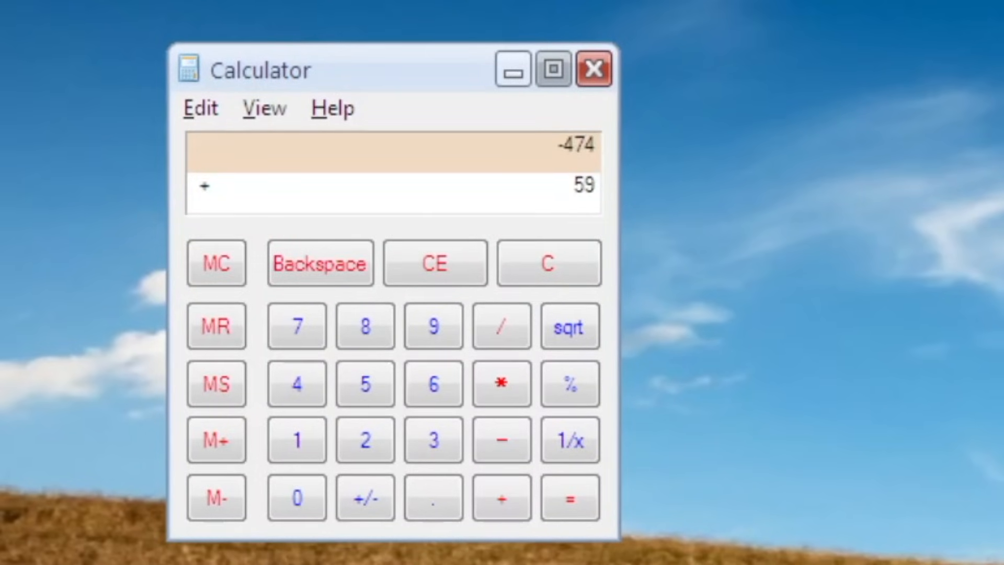
click(434, 383)
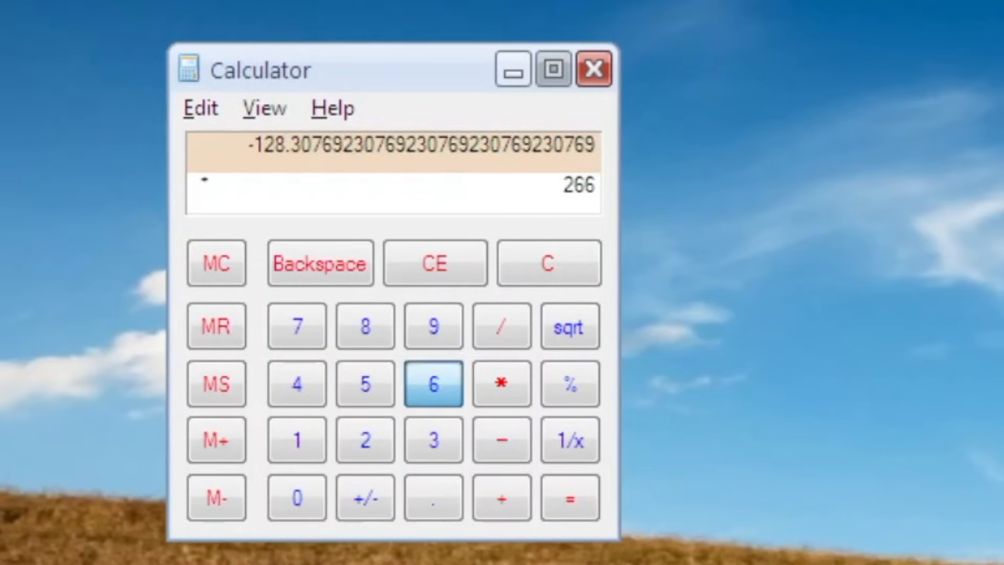
click(364, 327)
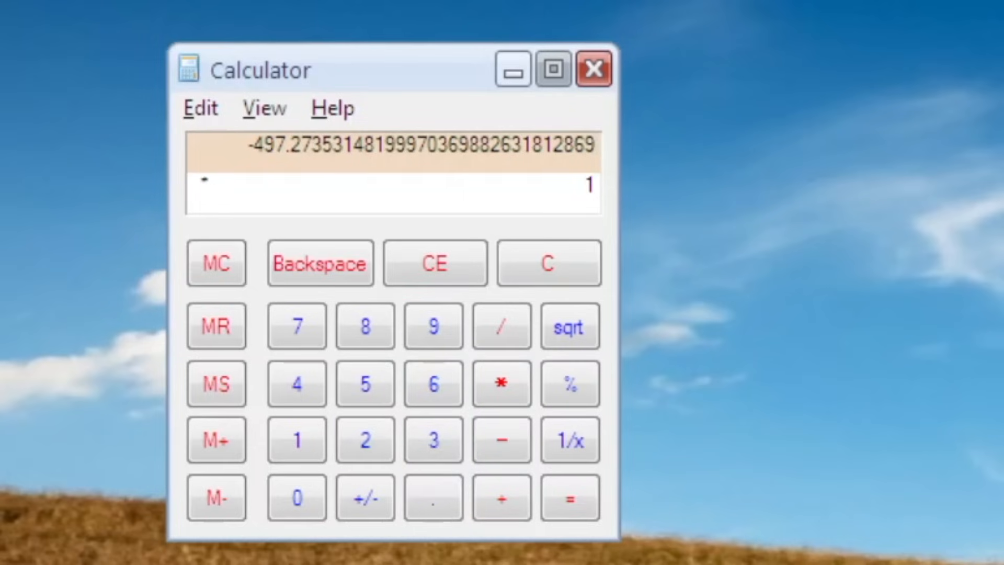
click(569, 498)
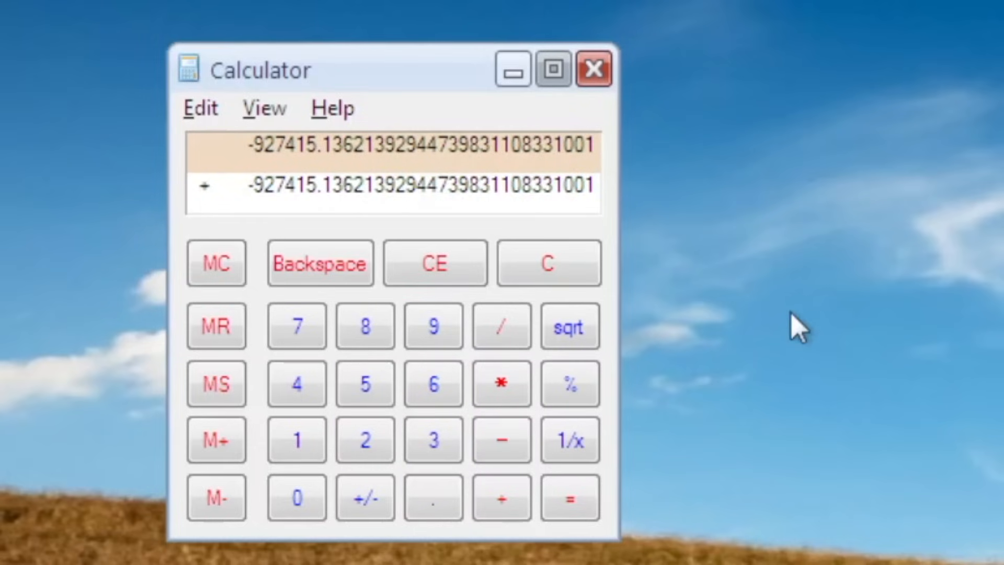
mouse_move(397, 107)
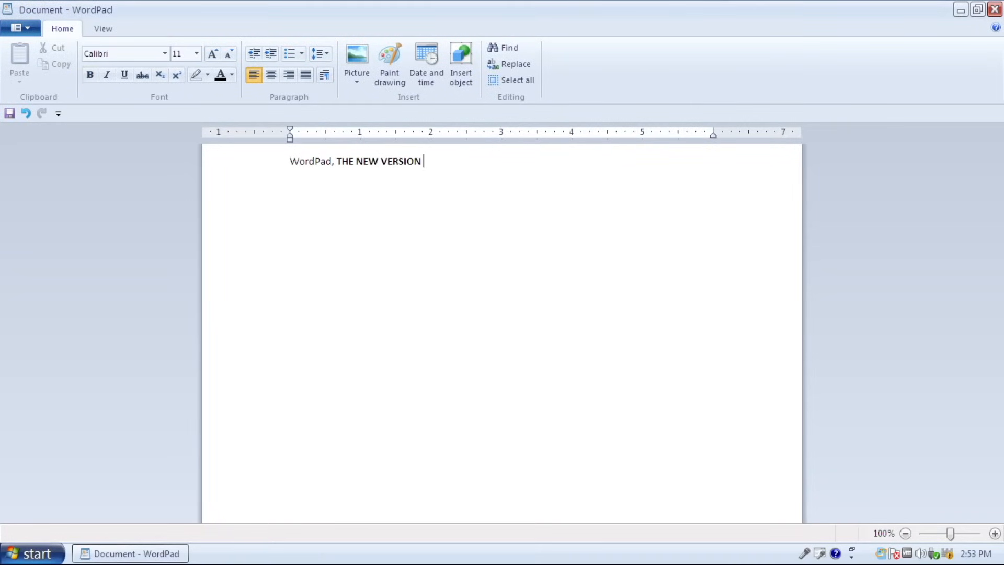
Step: Add 'IS COMING TO XP AERO 2' and a 48 pt 'WOHOOOOO!!!!' line in WordPad, then close it
text(IS COMING TO XP AERO 2)
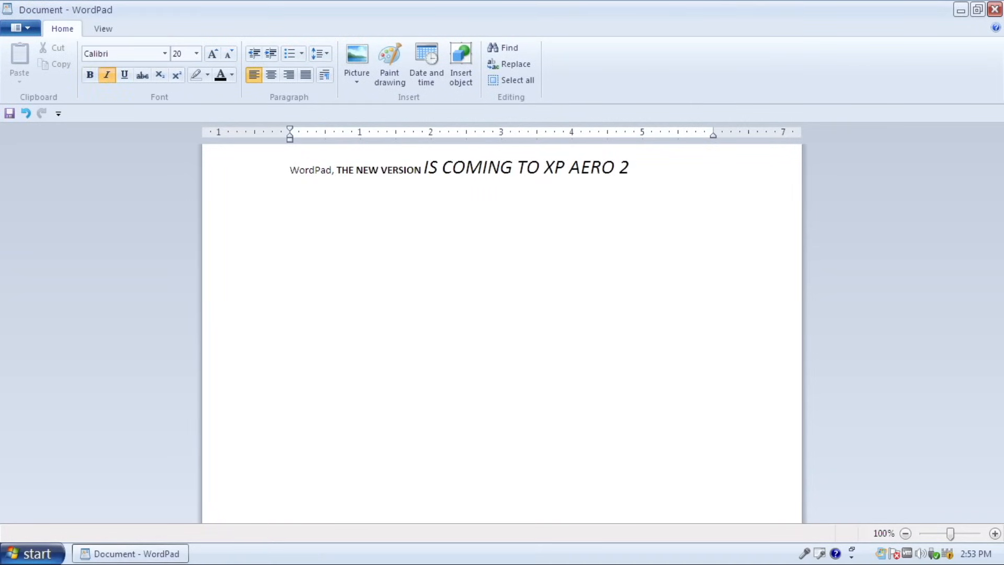
text(WOHOOOOO!!!!)
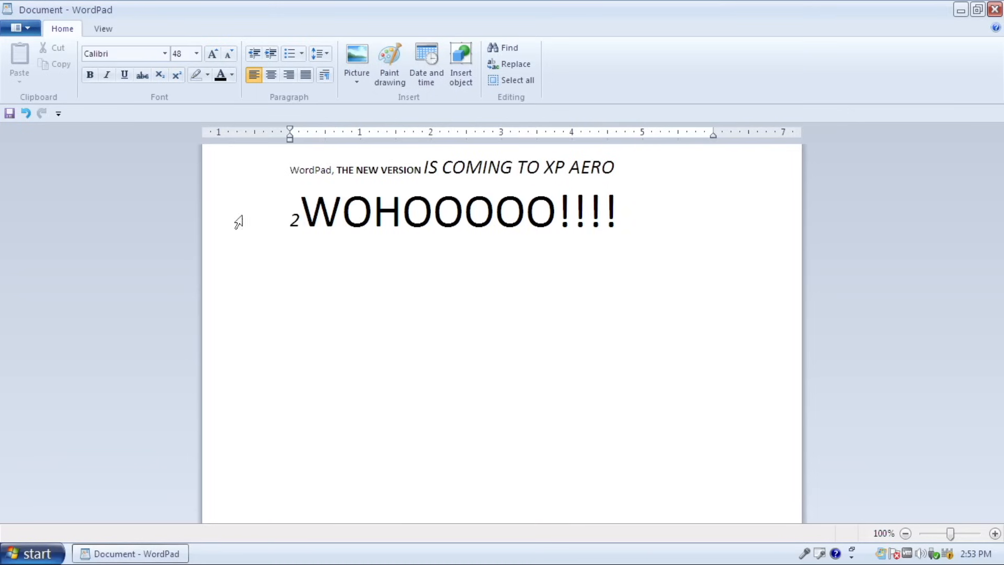
click(196, 54)
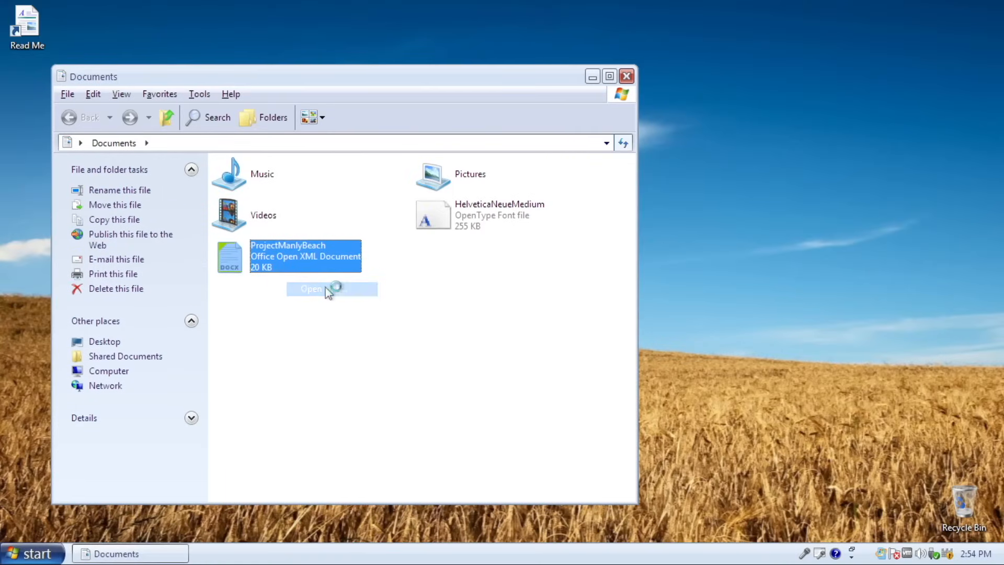
Step: Open ProjectManlyBeach.docx from Documents with Windows Wordpad Application via Open With
click(311, 288)
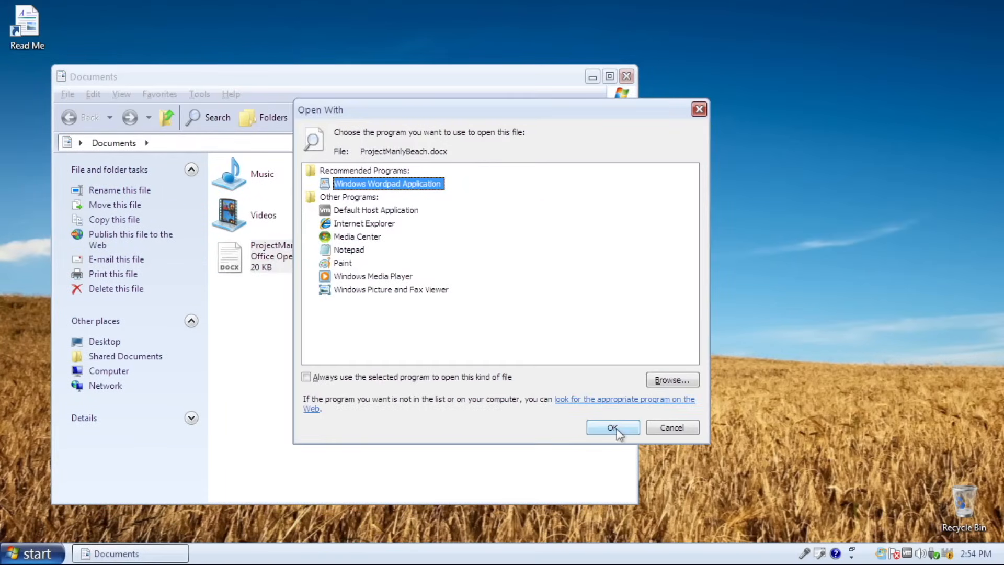
click(612, 427)
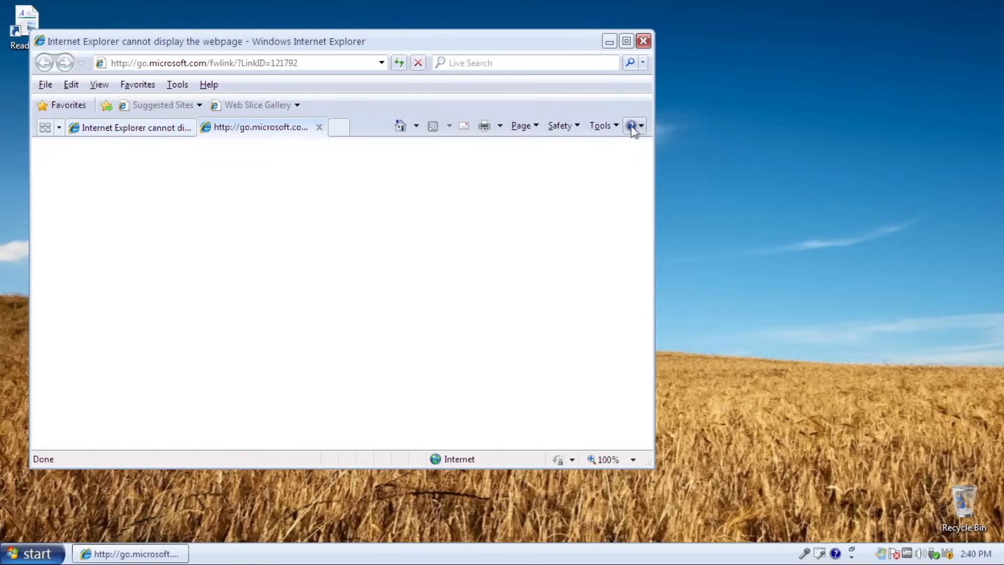
Step: Close Internet Explorer and run 'help' at a new Windows PowerShell prompt
click(629, 125)
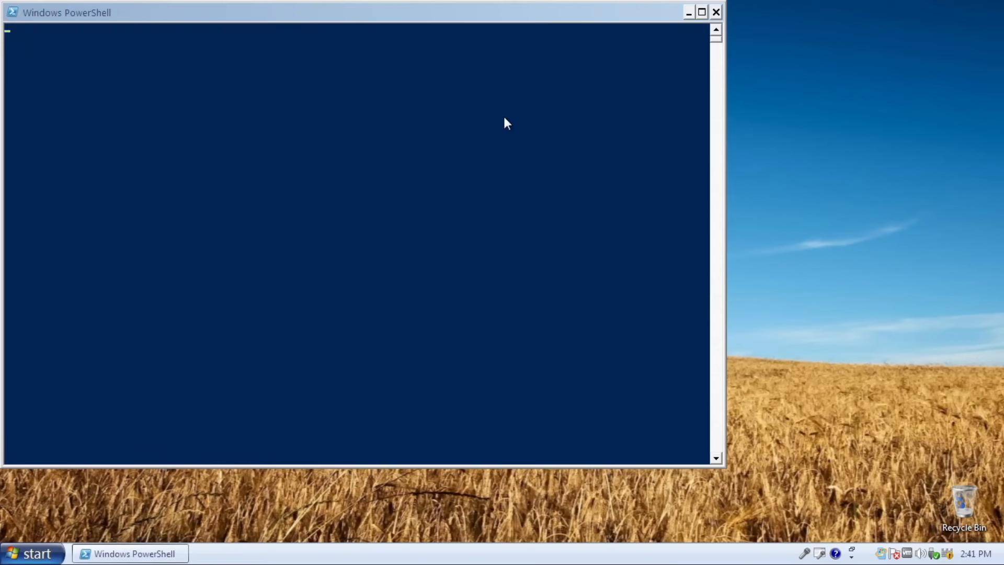
text(help)
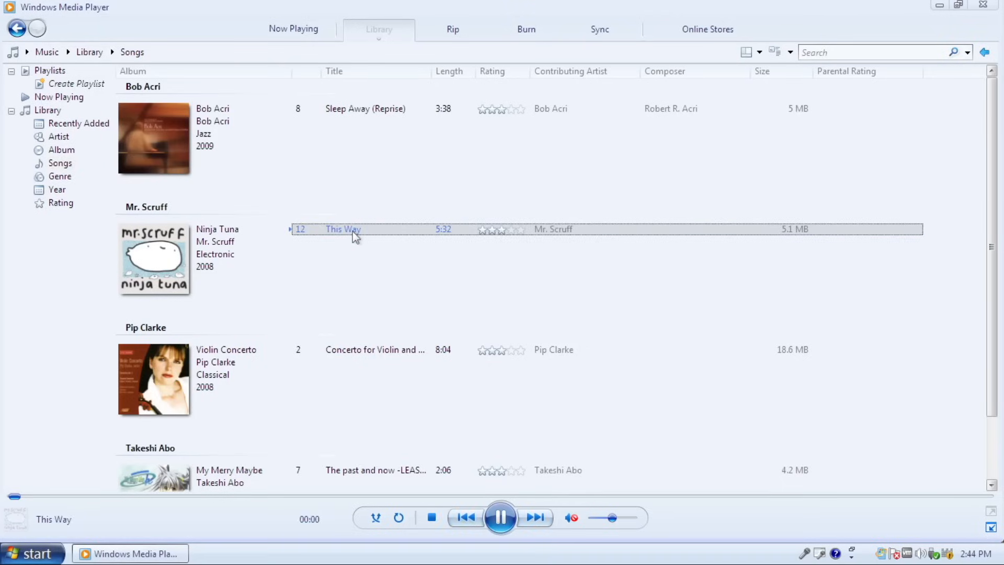
Step: View Now Playing for 'This Way' by Mr. Scruff, return to Library, and show About Windows Media Player 11
click(292, 29)
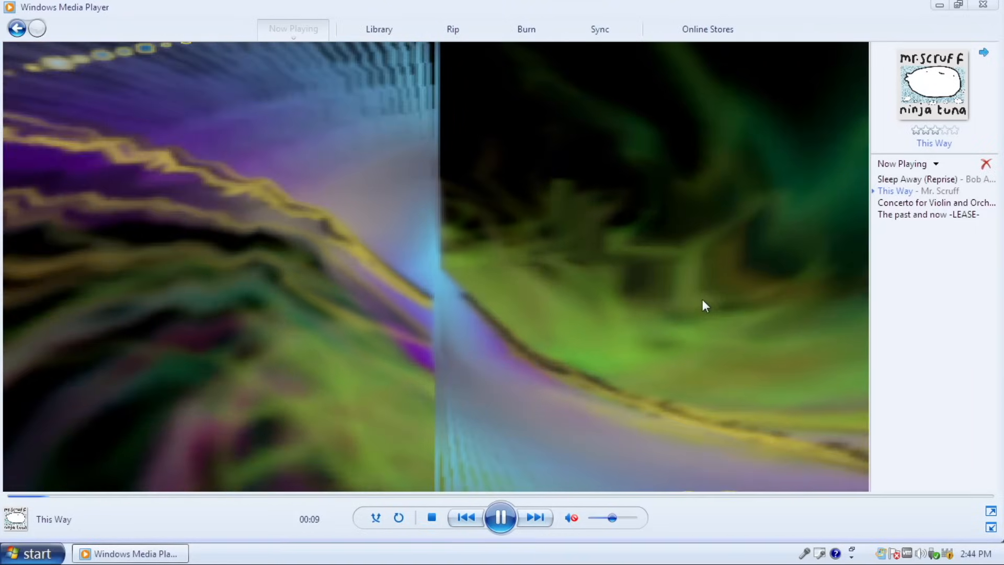
click(378, 28)
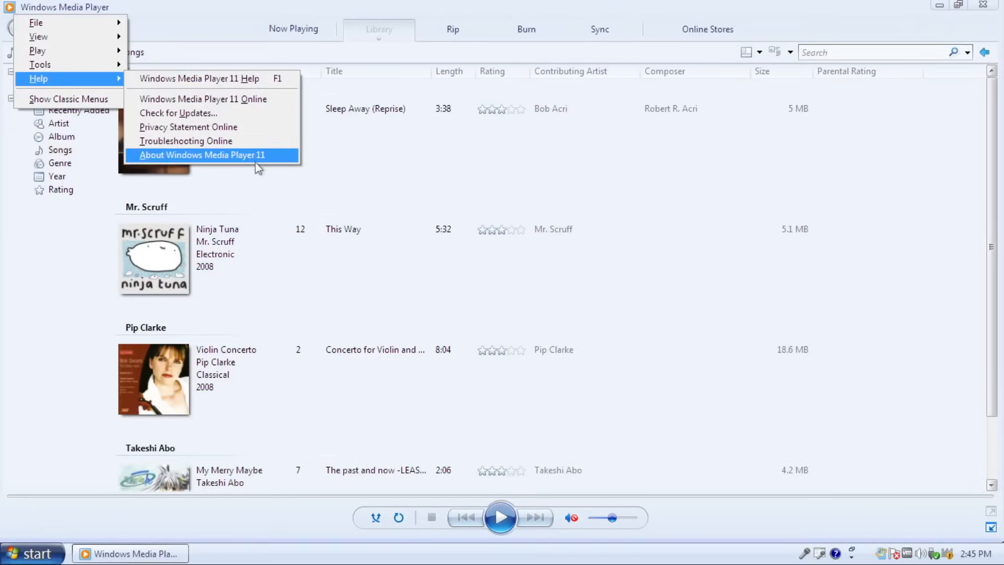
click(200, 155)
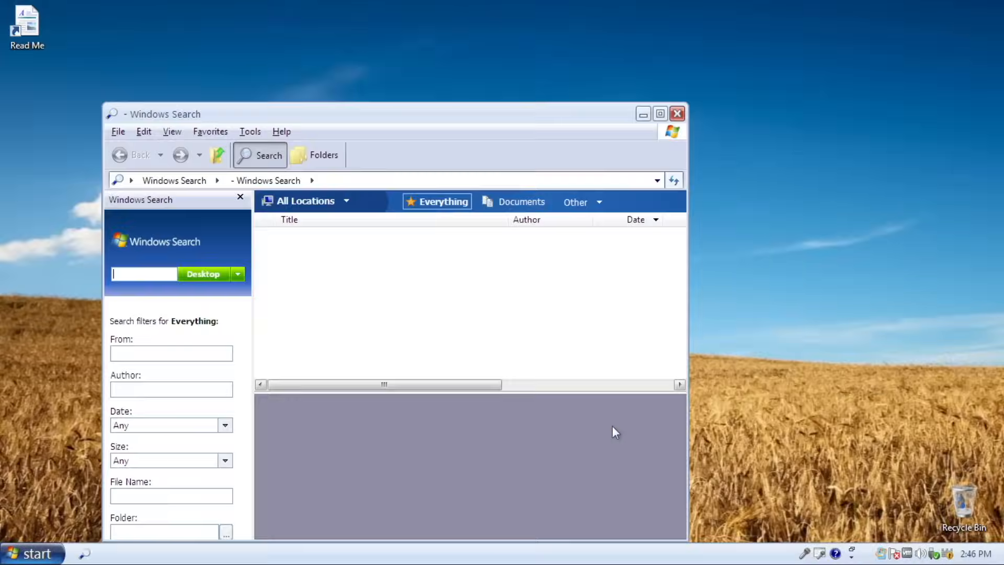
Step: Maximize Windows Search and search the Desktop for 'calc', 'notepad' and 'testing'
click(660, 113)
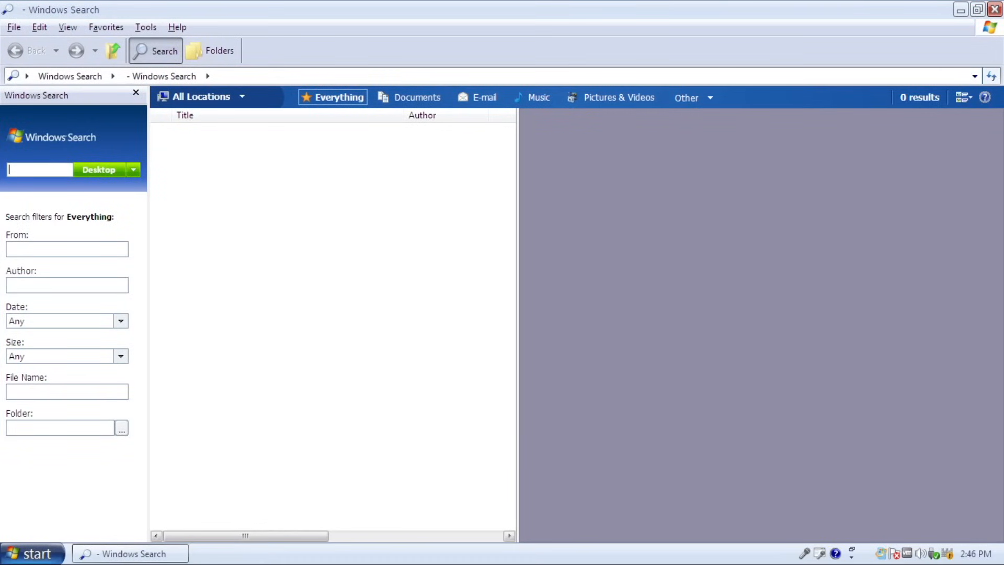
text(calc)
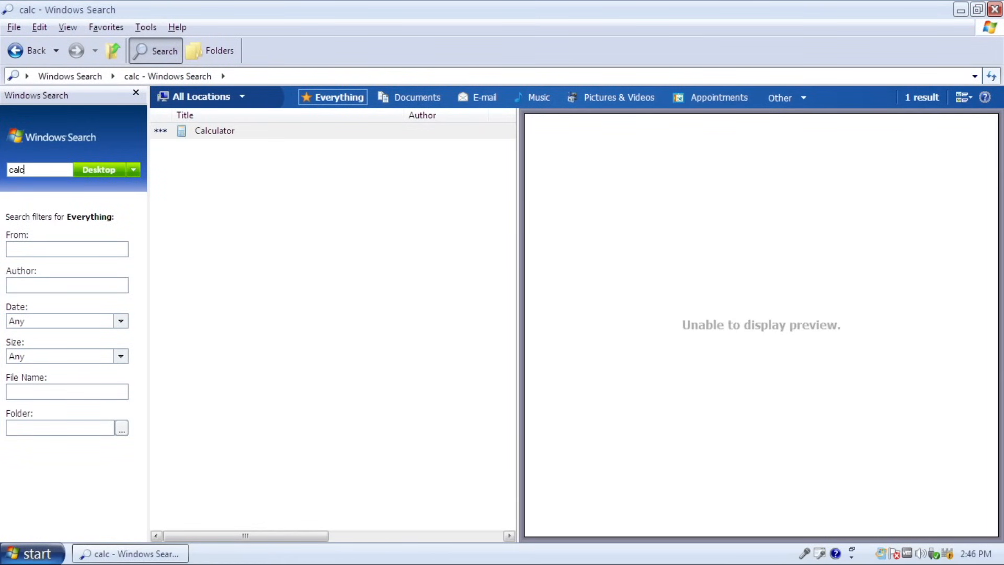
text(notepad)
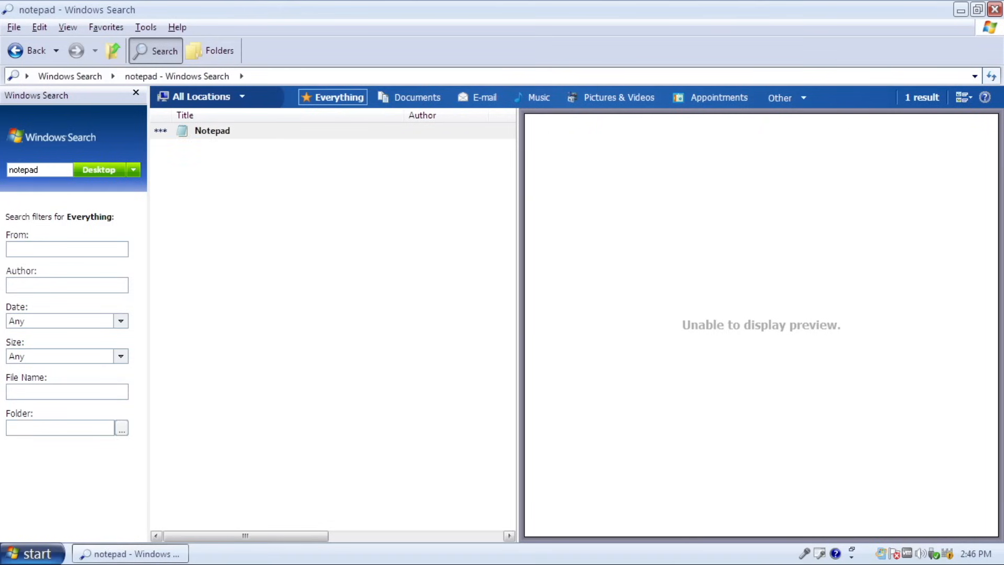
text(testing)
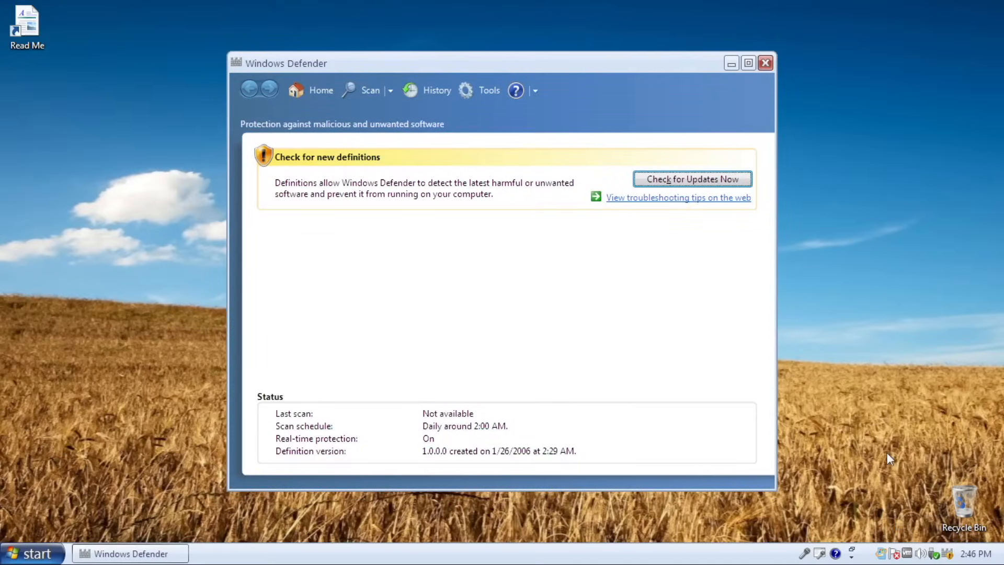
Step: Show the Windows Defender home page with protection status and the new definitions notice
click(490, 90)
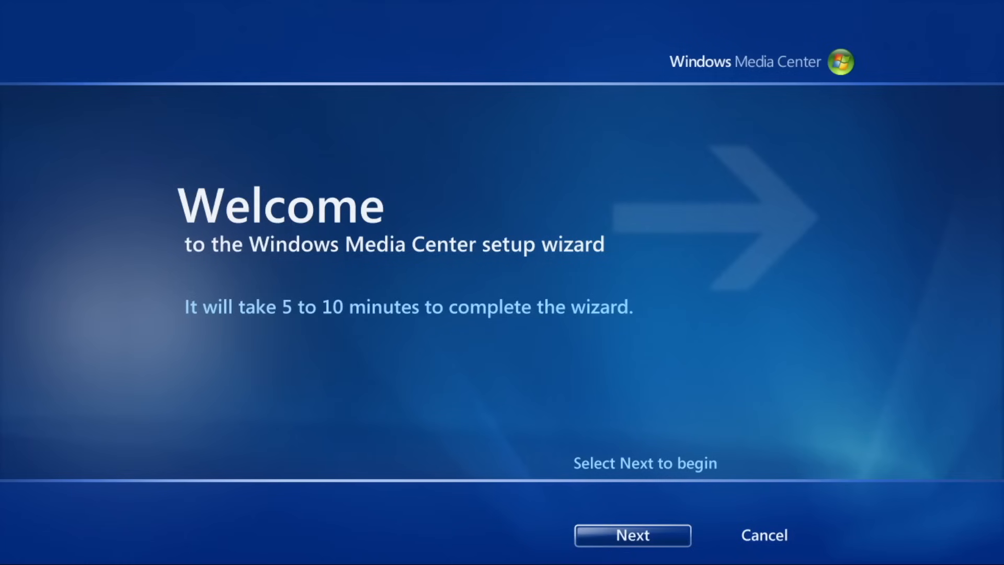
Step: Step through the Media Center welcome, improvement program and No Internet Access pages
click(632, 550)
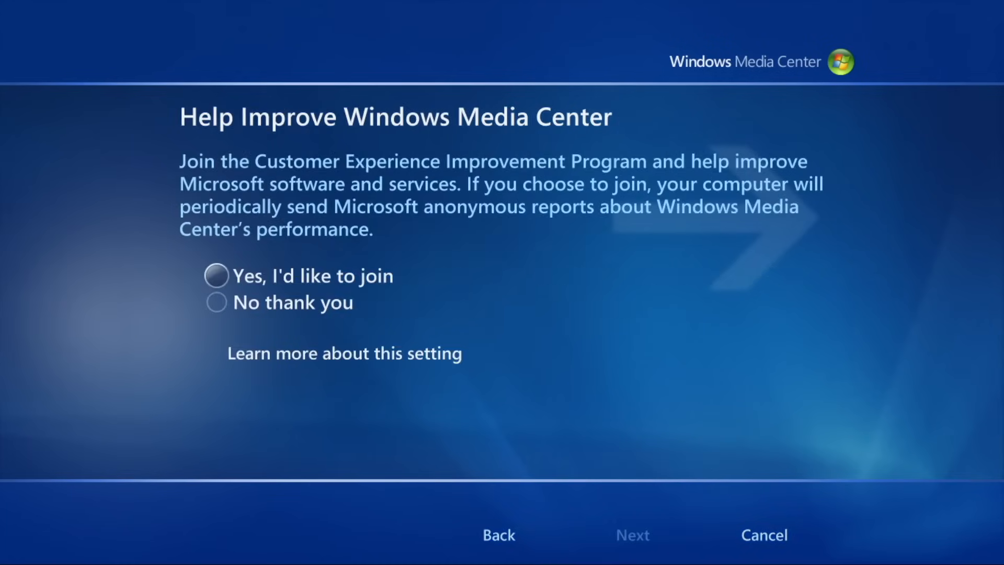
click(632, 550)
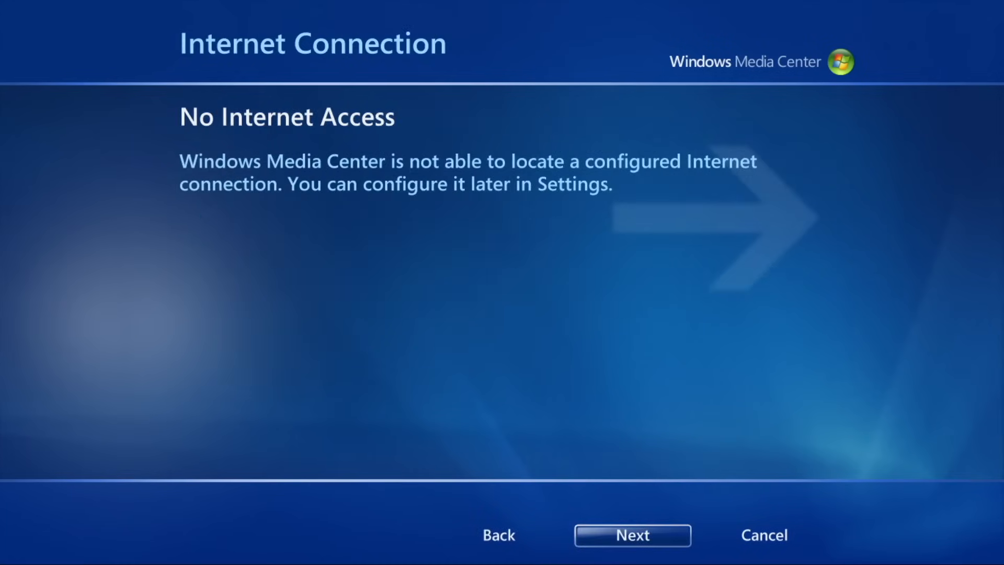
click(632, 550)
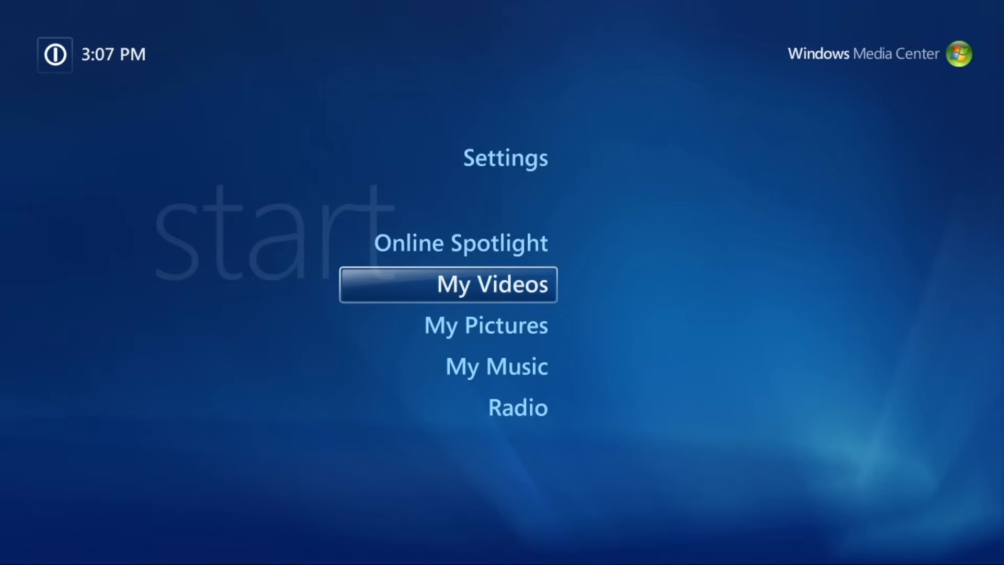
Step: Go into Media Center Settings and view the General settings
click(505, 158)
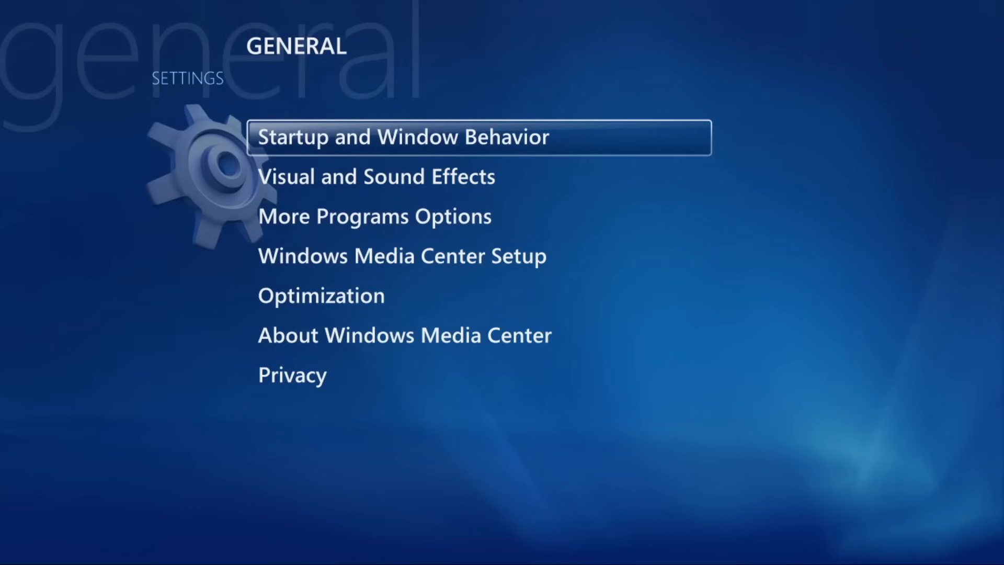
click(405, 335)
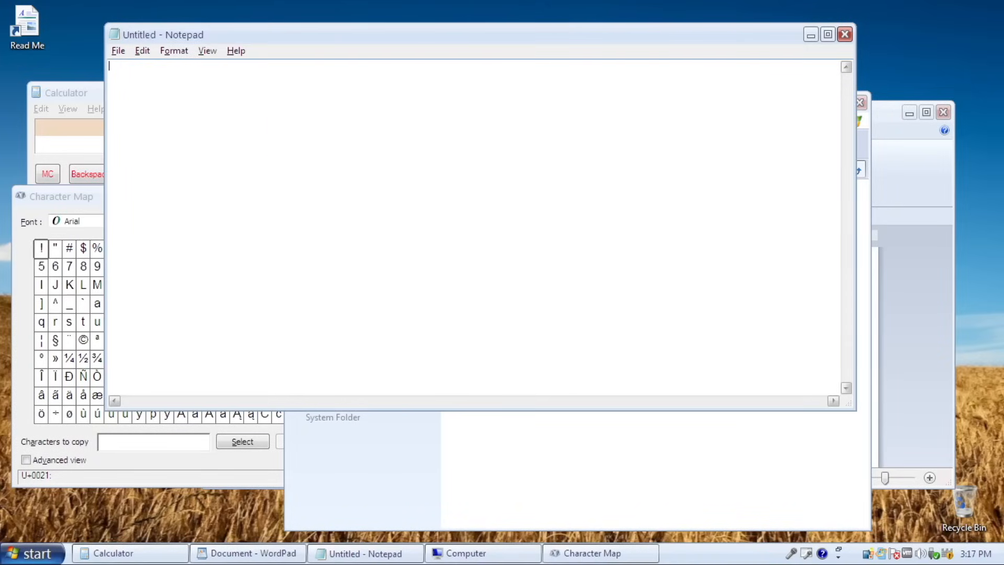
Step: Switch to Control Panel and maximize it to fill the screen
key(alt+tab)
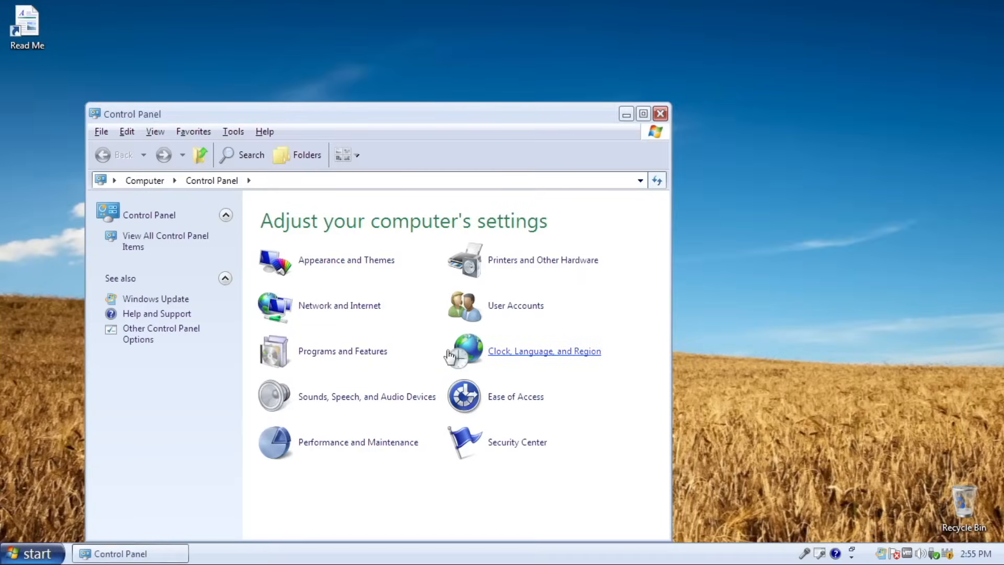
click(642, 113)
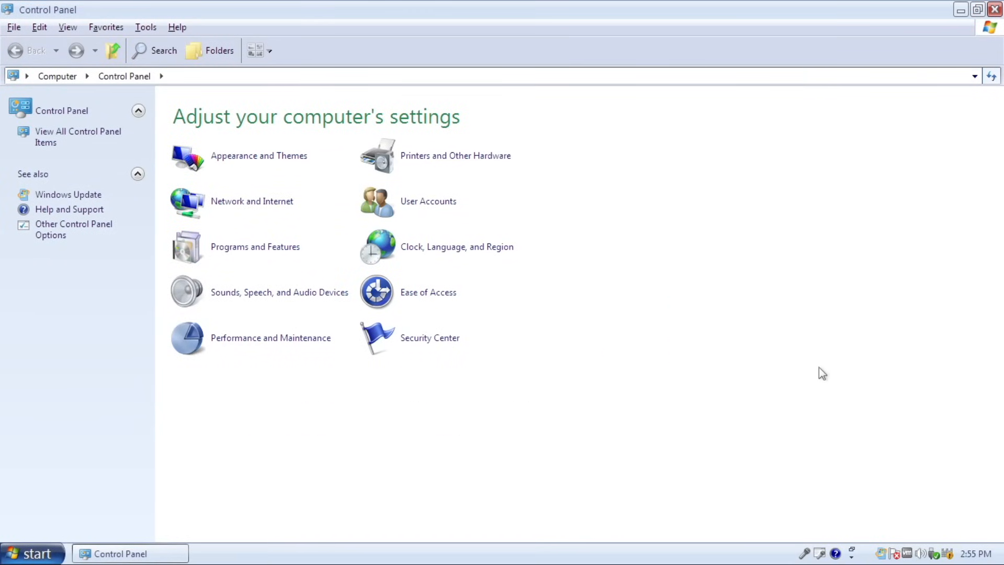
mouse_move(370, 323)
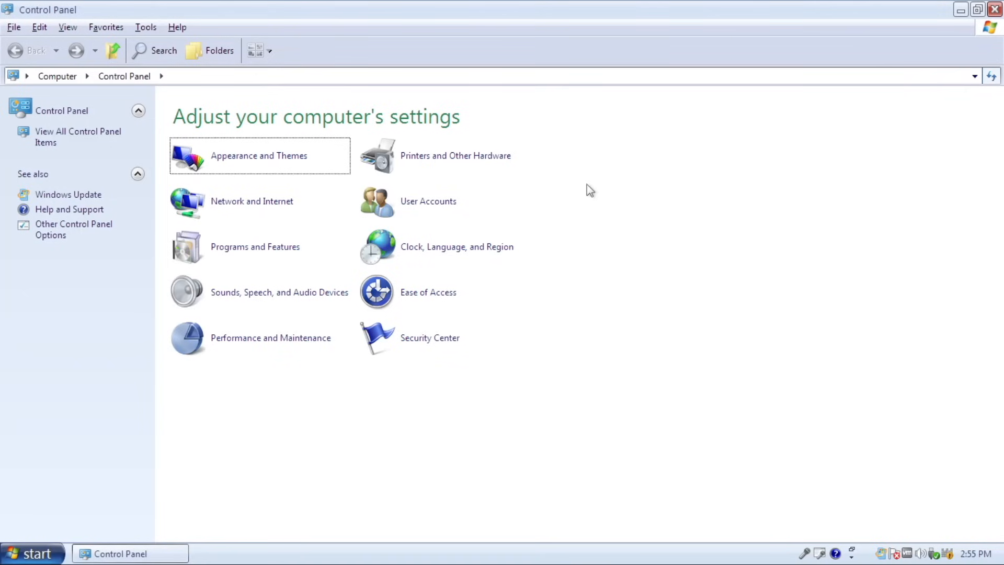
Step: Browse the Network and Internet and Clock, Language, and Region categories, returning to the home page
click(258, 155)
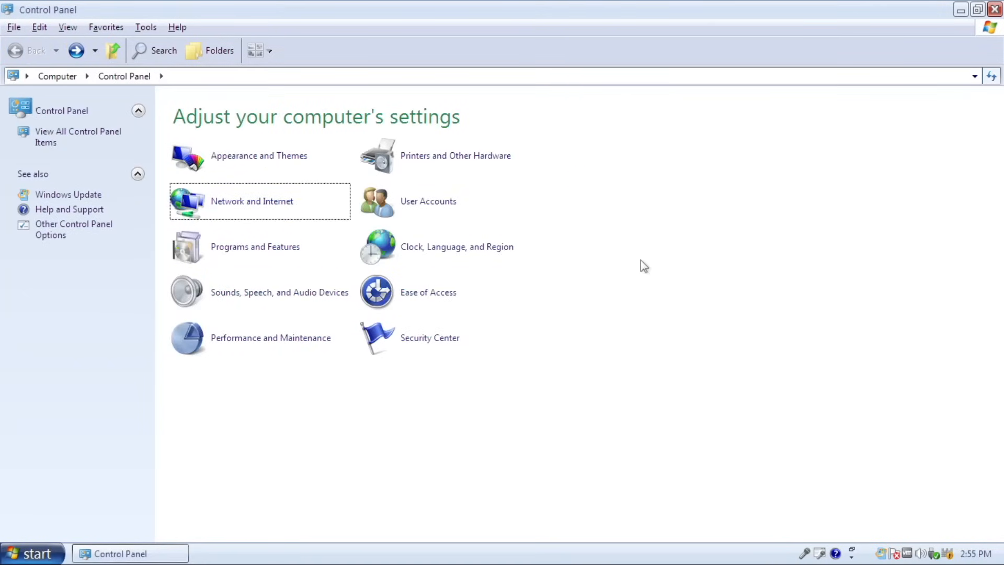
click(251, 200)
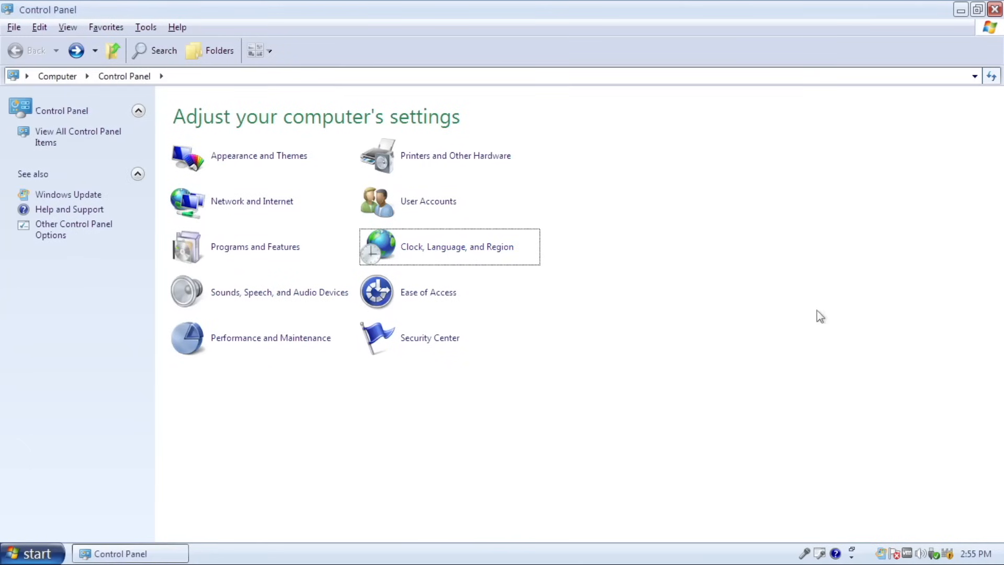
click(453, 246)
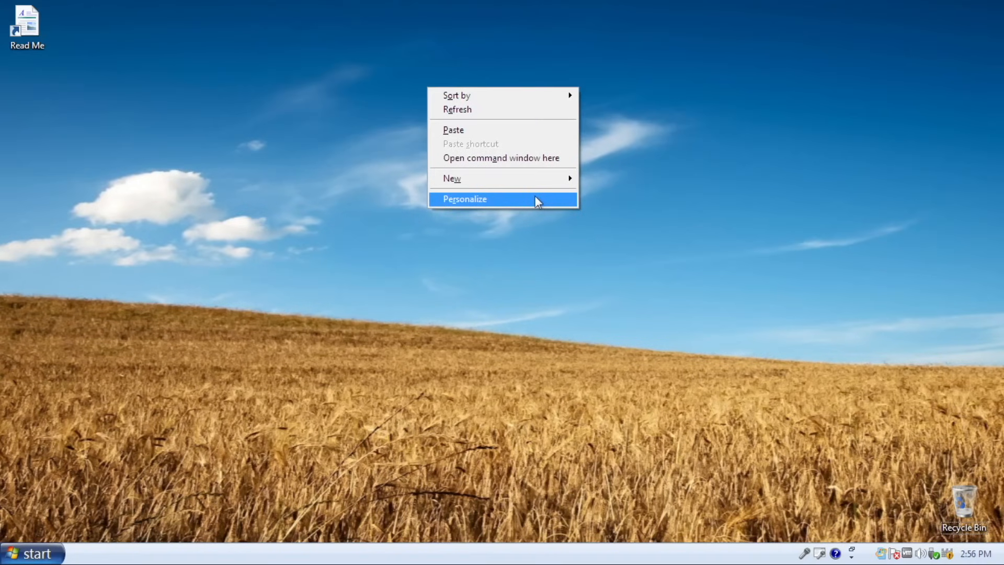
Step: In Personalization's Theme settings, apply the Architecture and United Kingdom themes
click(465, 198)
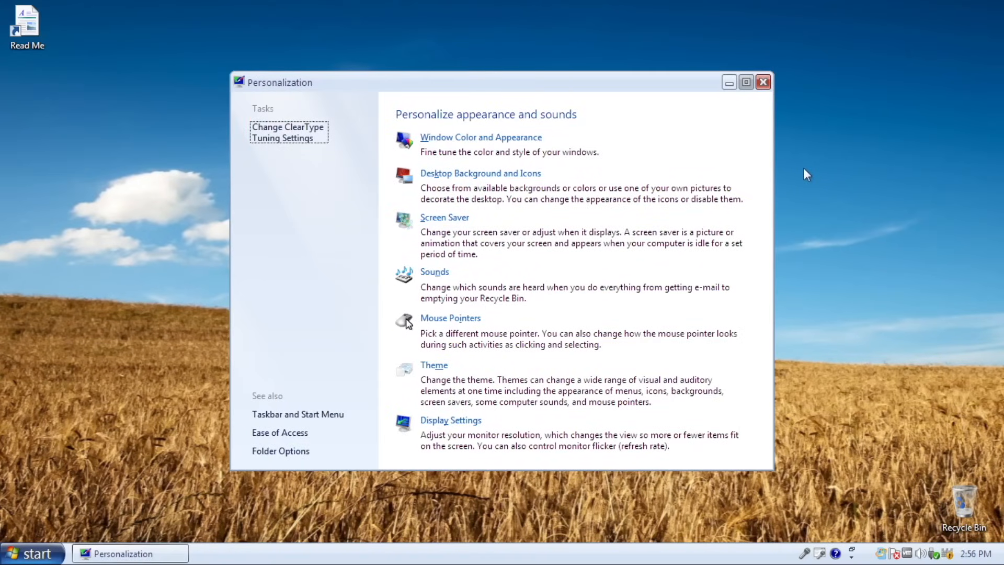
mouse_move(649, 243)
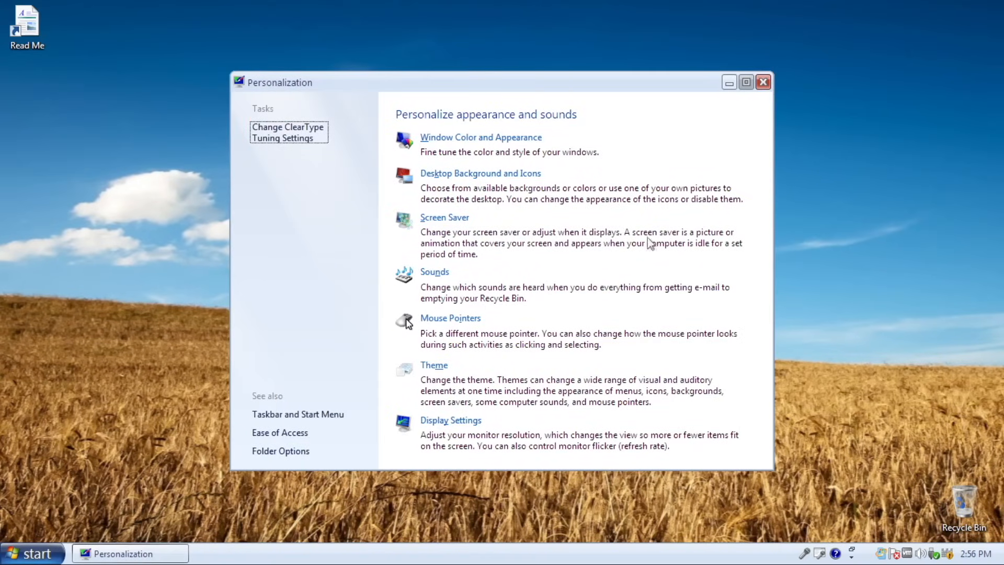
click(433, 365)
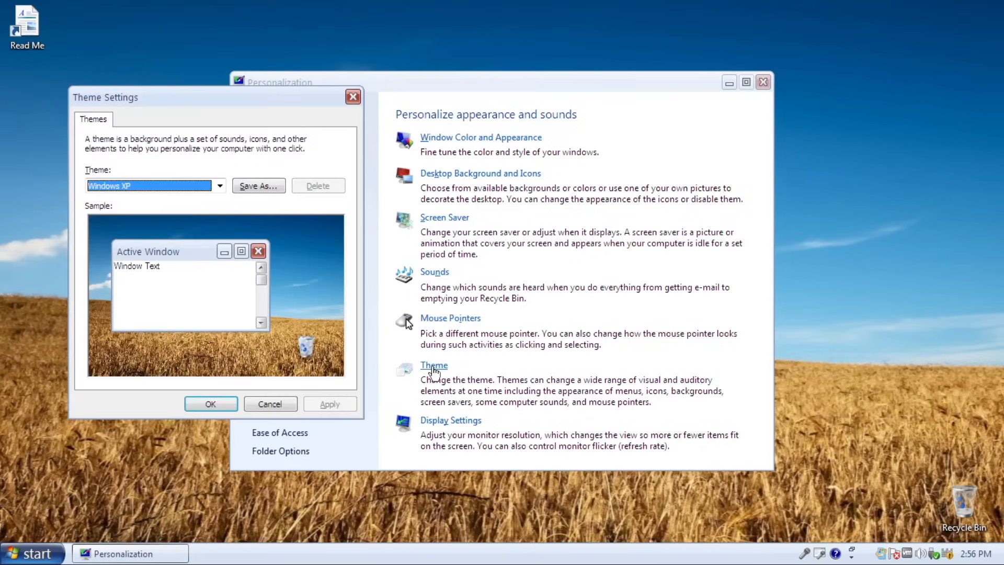
click(763, 82)
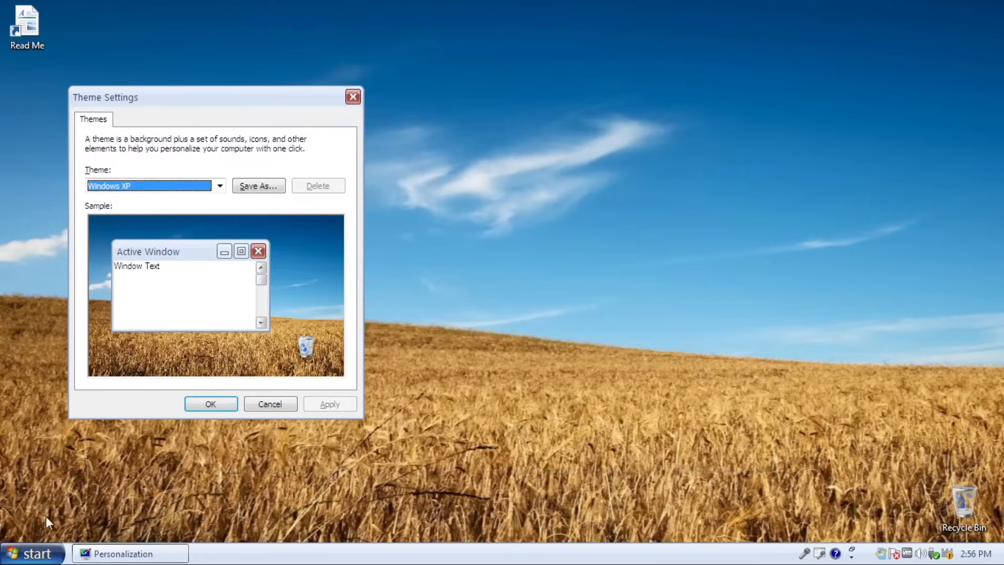
click(330, 403)
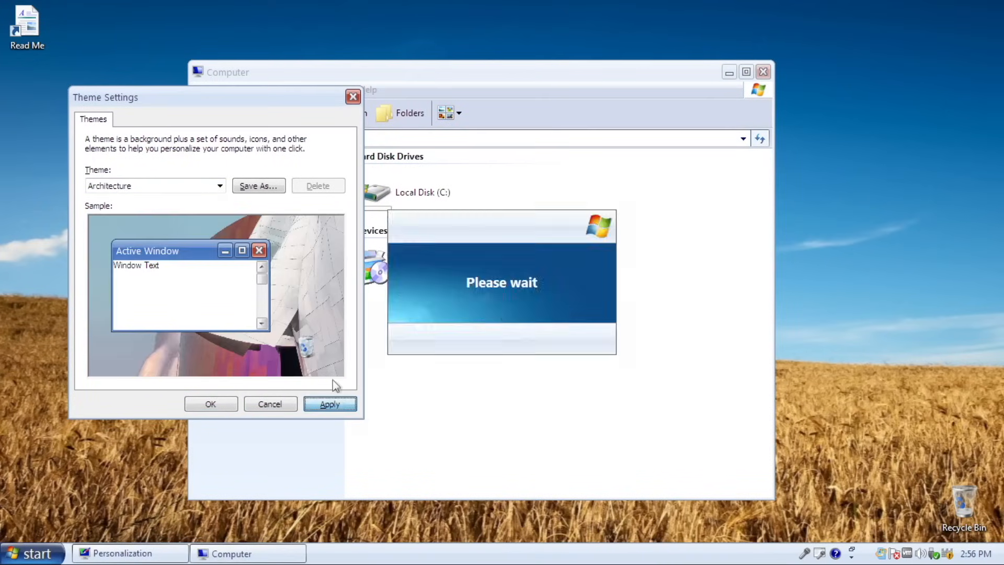
click(330, 403)
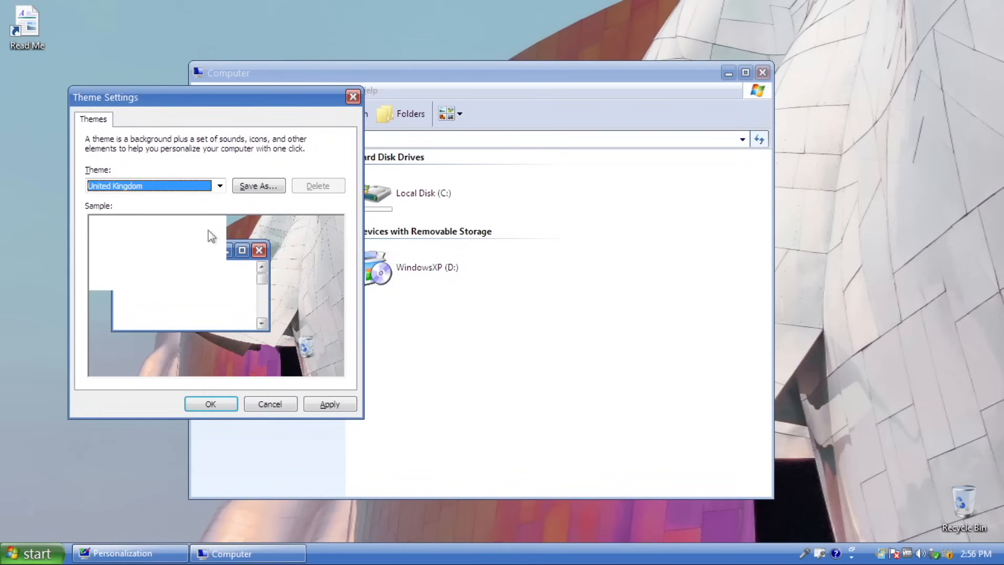
Step: Switch back to the Windows XP theme and confirm it
click(218, 185)
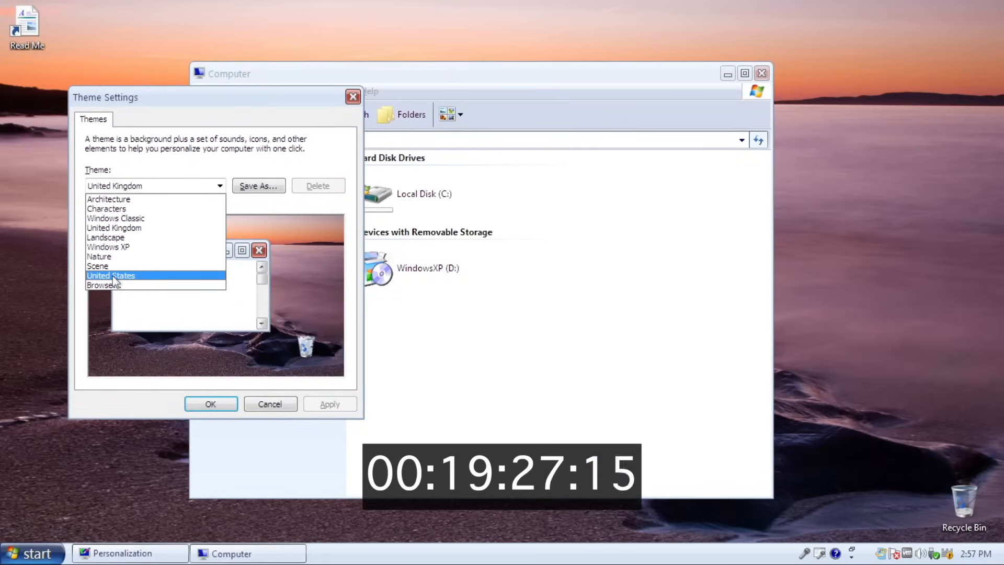
click(330, 403)
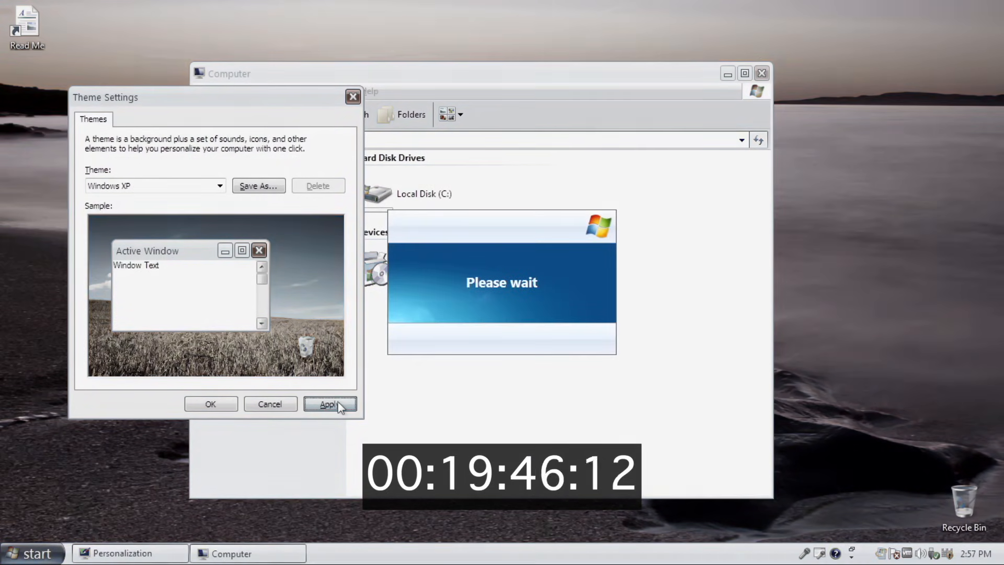
click(329, 404)
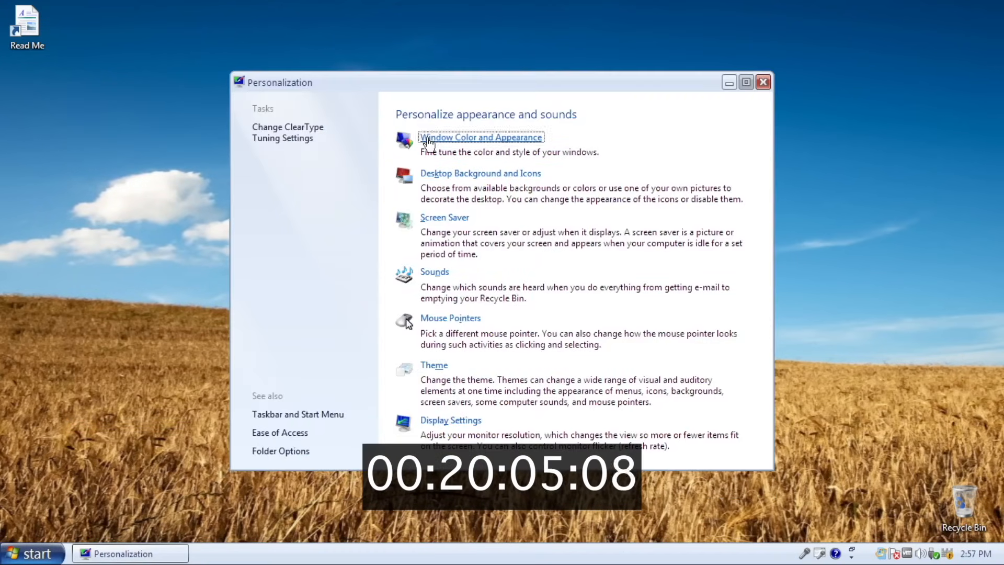
Step: Apply the Window Color and Appearance settings
click(347, 425)
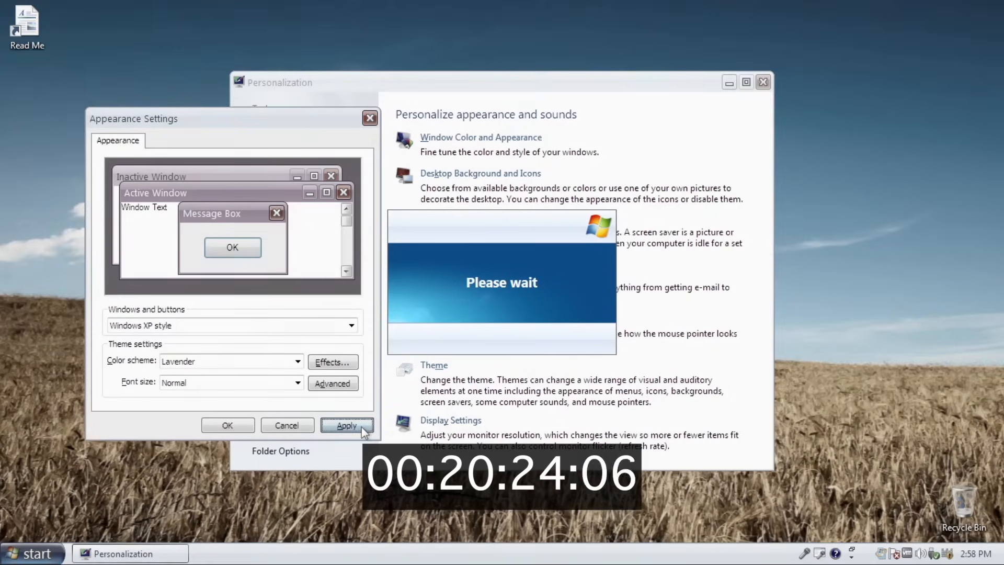
click(347, 425)
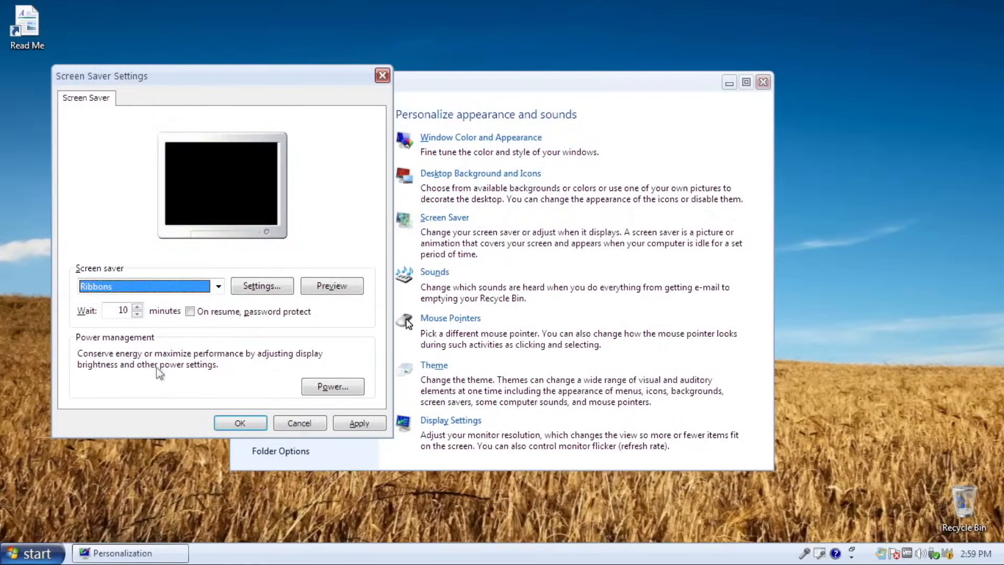
Step: In Sound settings, select the Asterisk, Device Disconnect and Device Failed to Connect events and test a sound
click(435, 272)
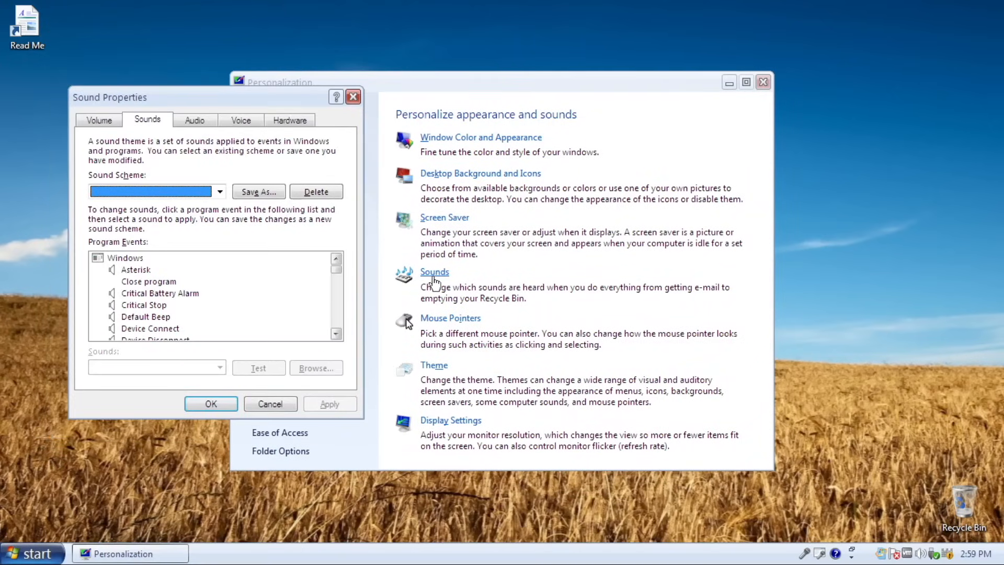
click(136, 270)
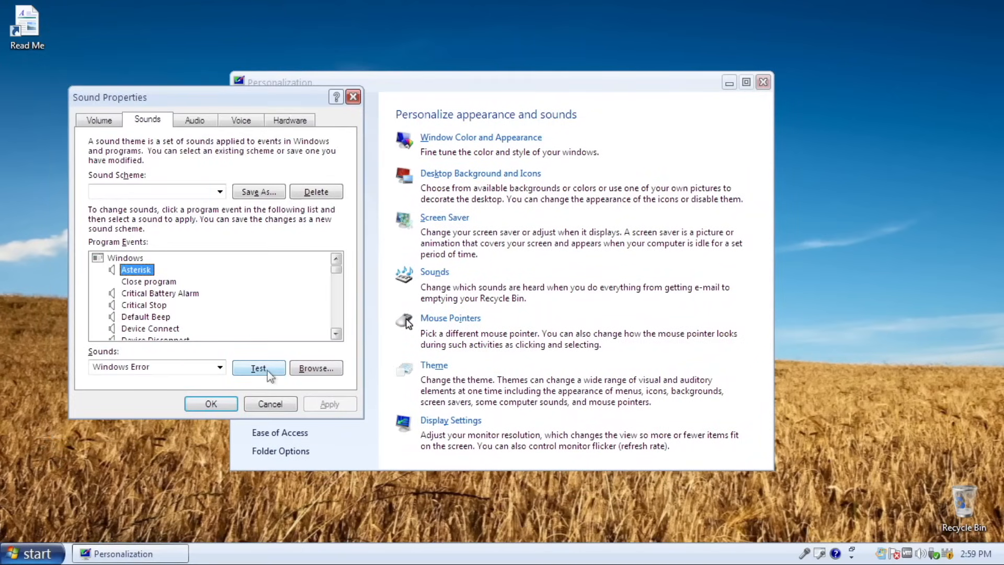
scroll(down, 3)
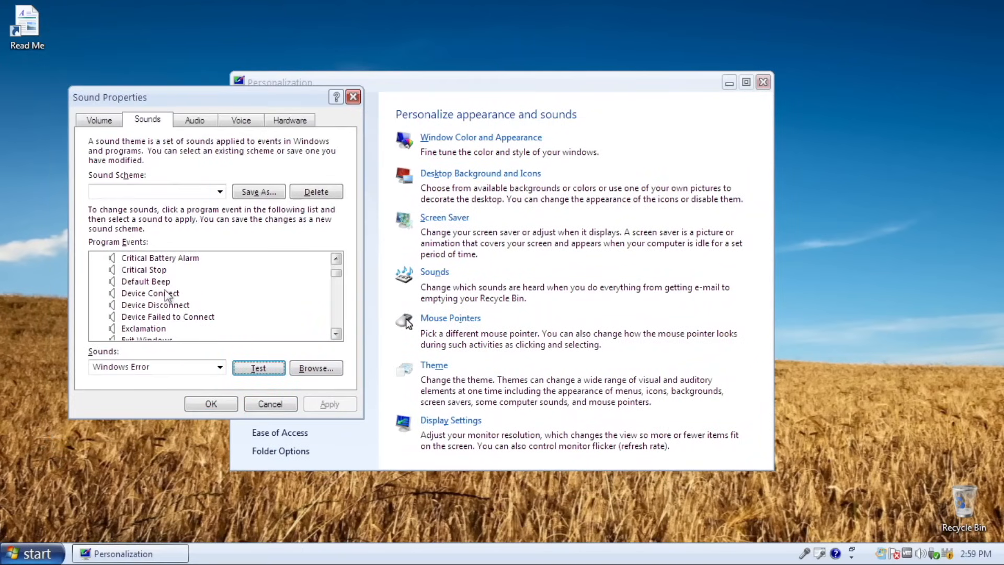
click(155, 304)
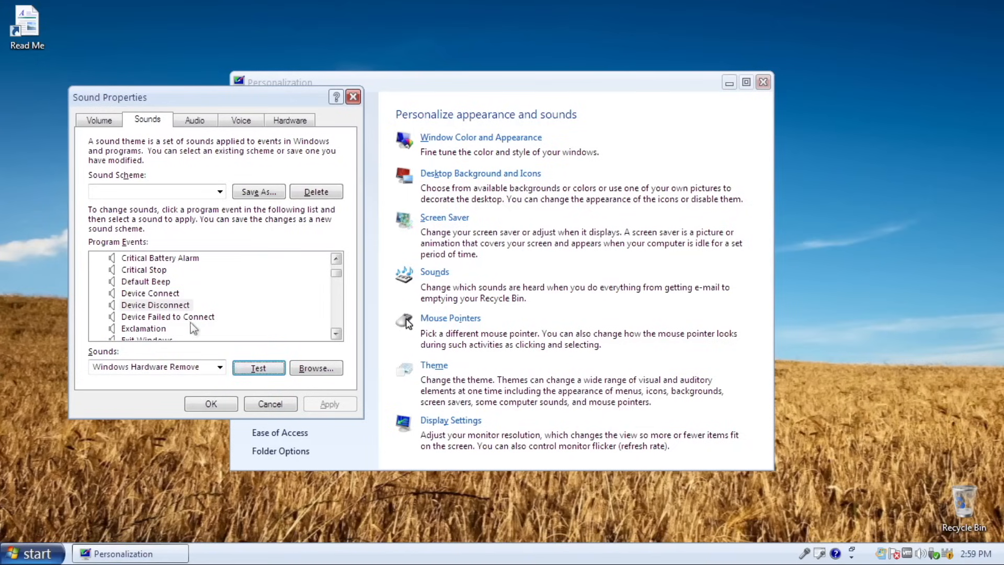
click(167, 316)
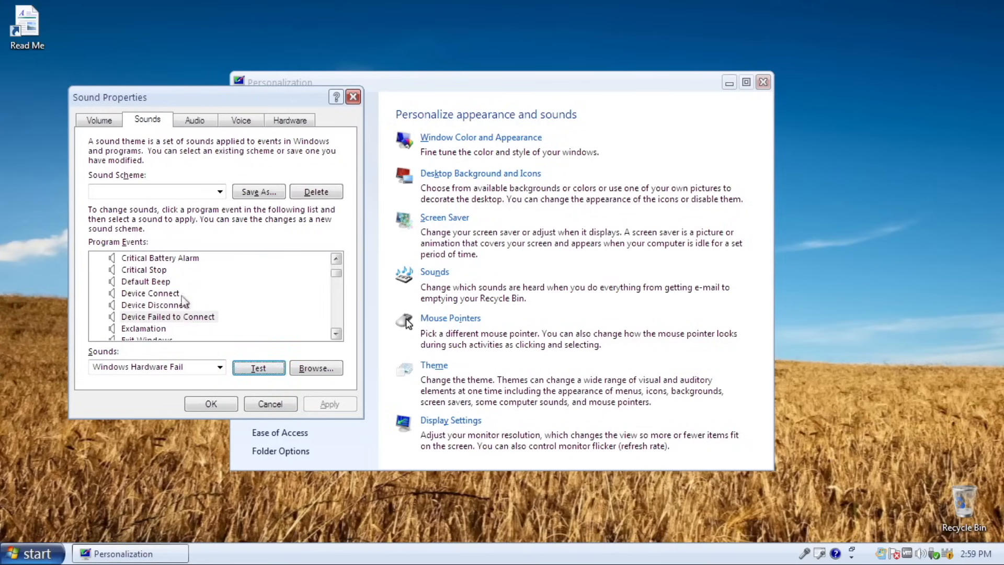
click(144, 269)
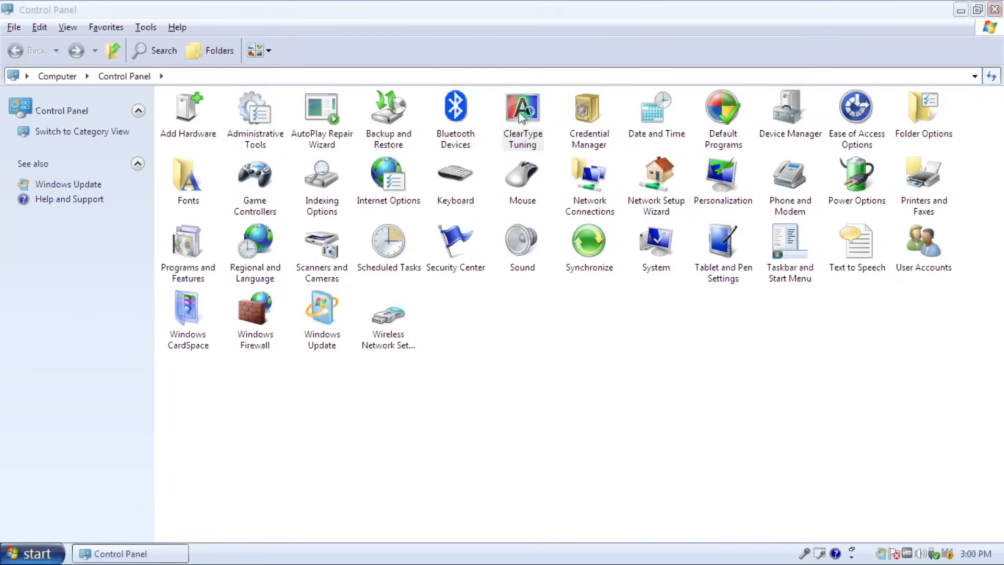
Step: Run ClearType Tuning with ClearType enabled and accept the chosen sample text
double_click(522, 107)
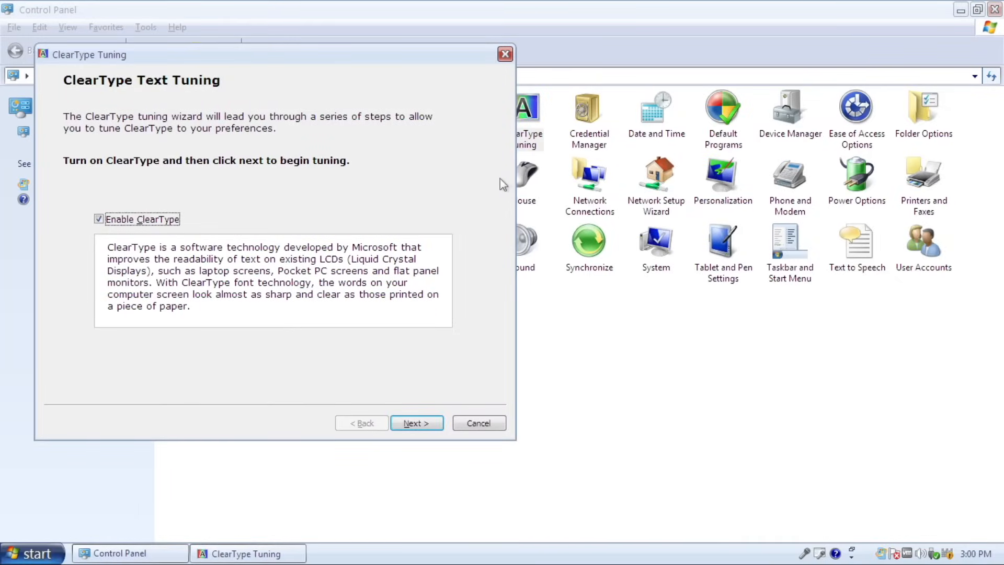
click(417, 423)
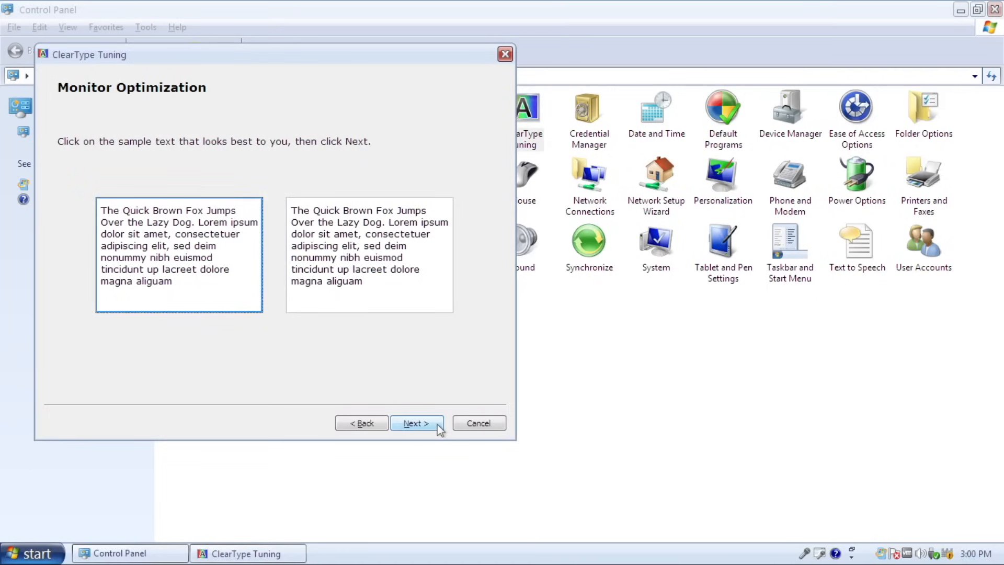
click(417, 423)
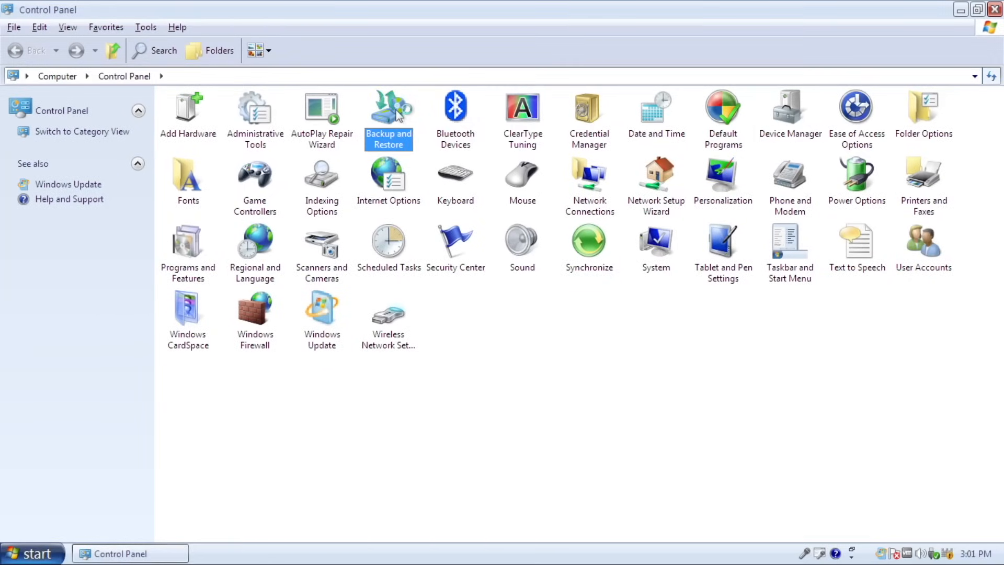
Step: Start the Backup or Restore Wizard and choose to back up files and settings
double_click(387, 107)
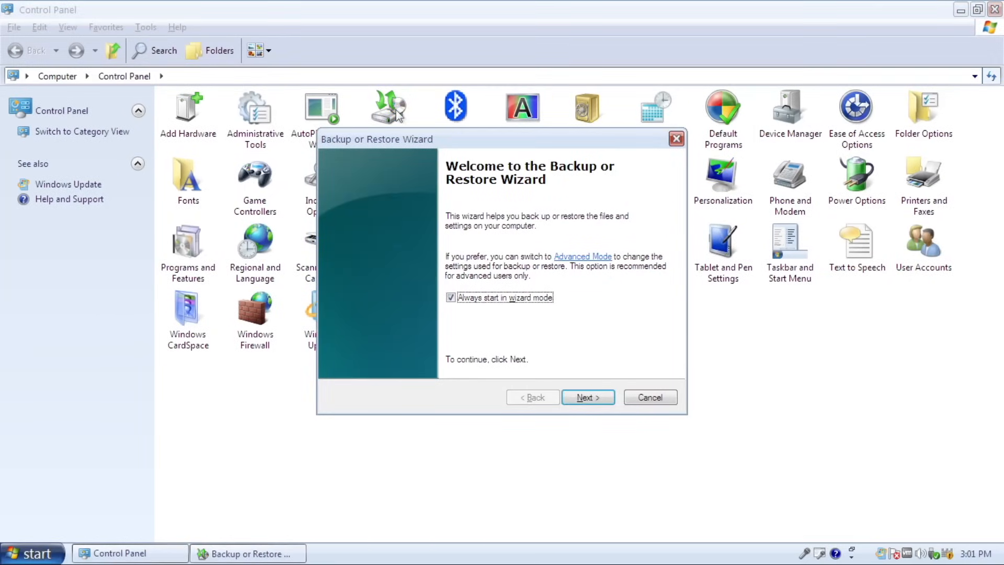
click(587, 397)
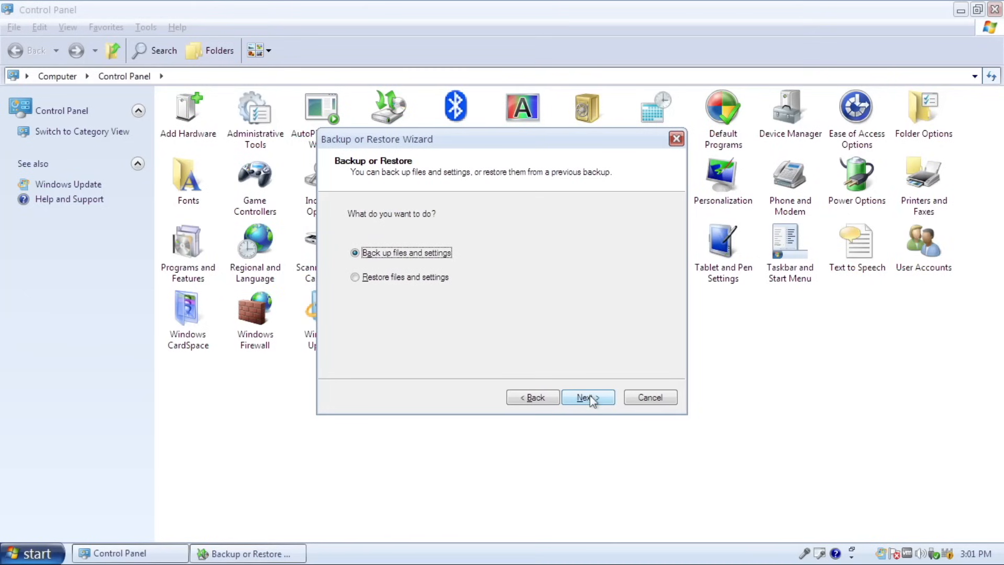
click(588, 397)
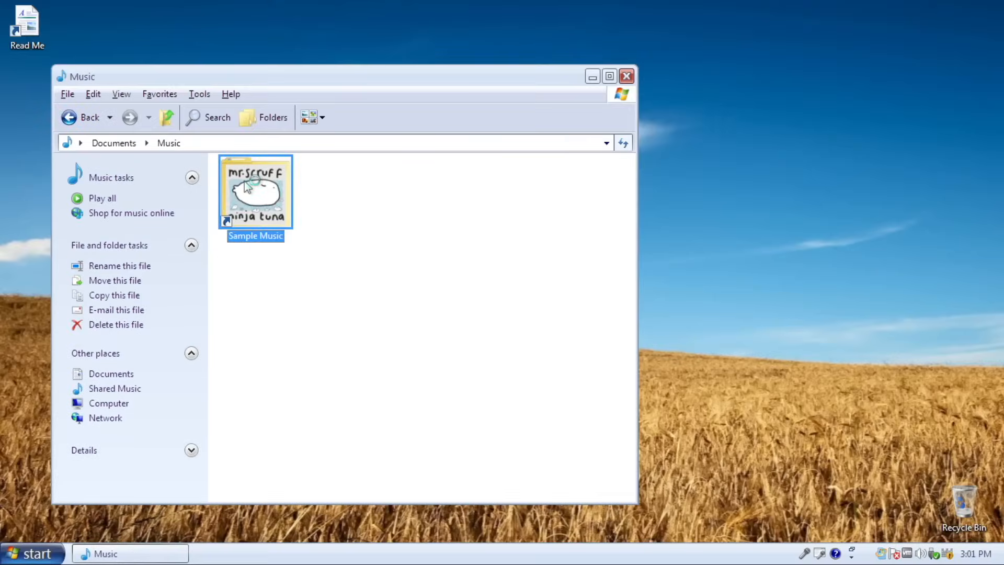
Step: Open the Sample Music shortcut from the Music folder
double_click(255, 191)
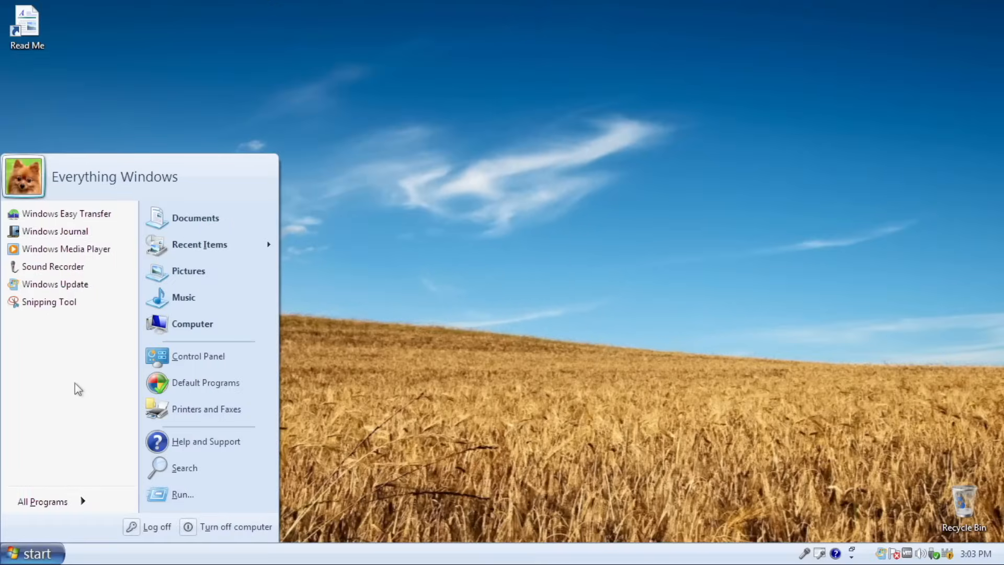
Step: Launch Internet Backgammon from All Programs > Games, then quit it from the splash screen
click(44, 501)
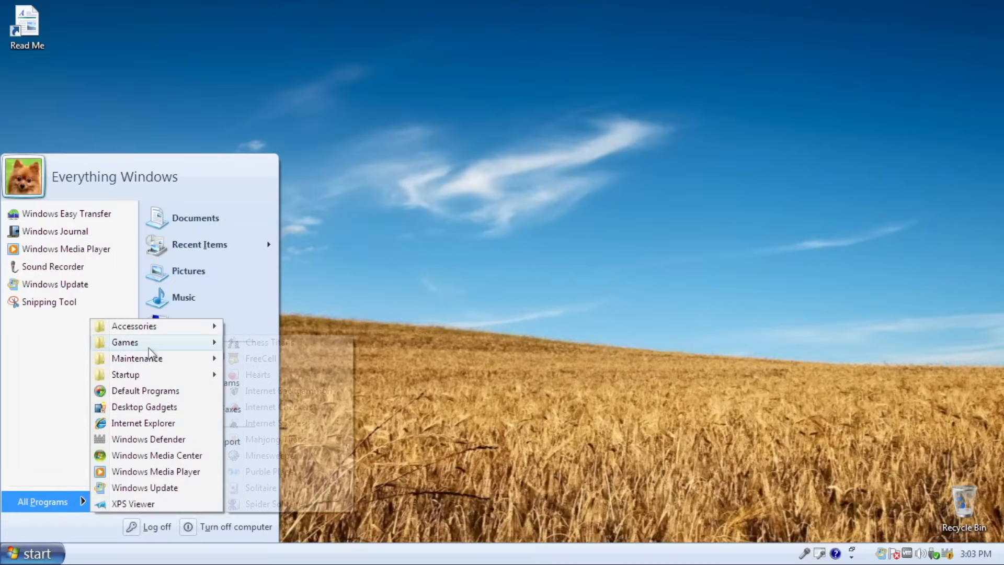
click(271, 342)
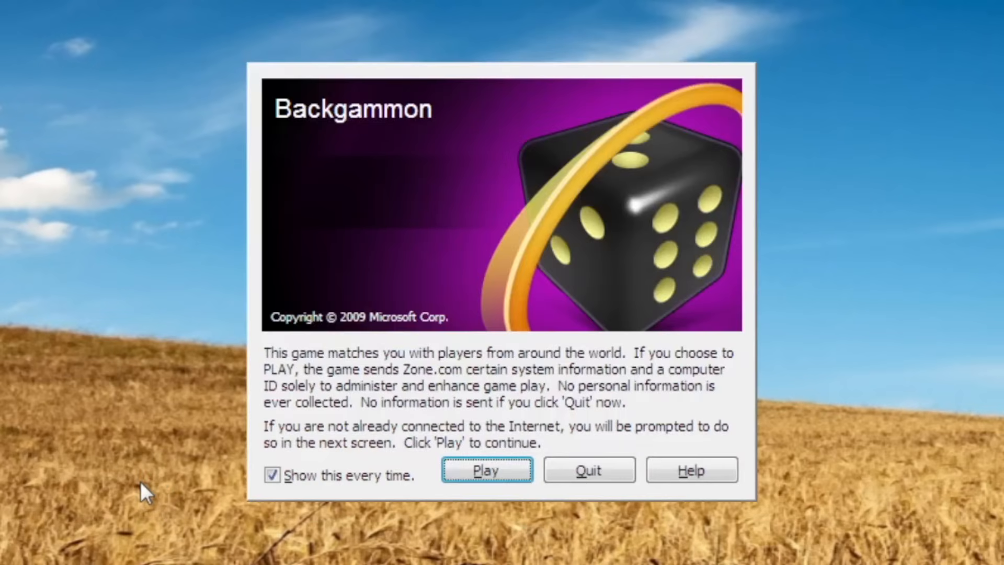
click(487, 470)
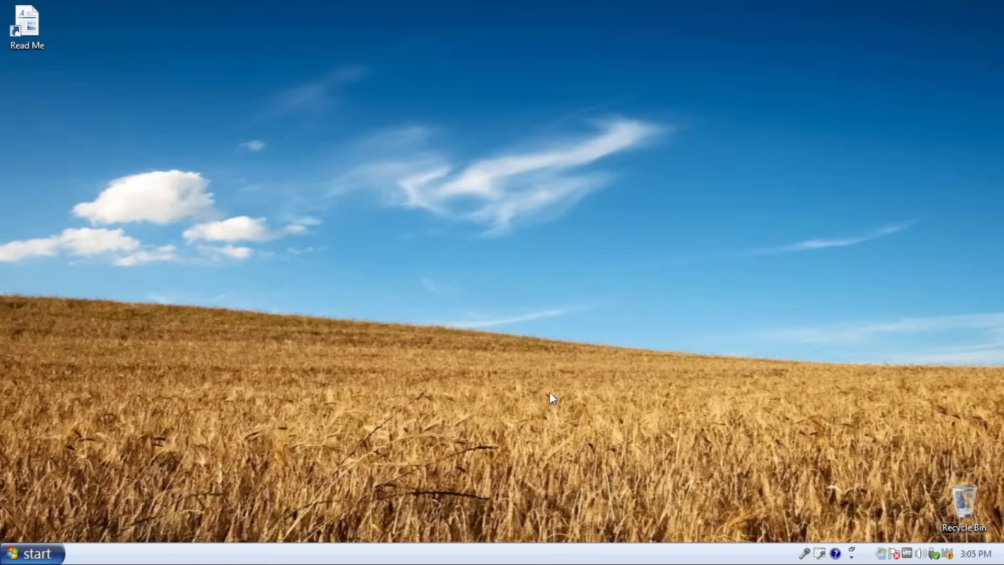
mouse_move(548, 387)
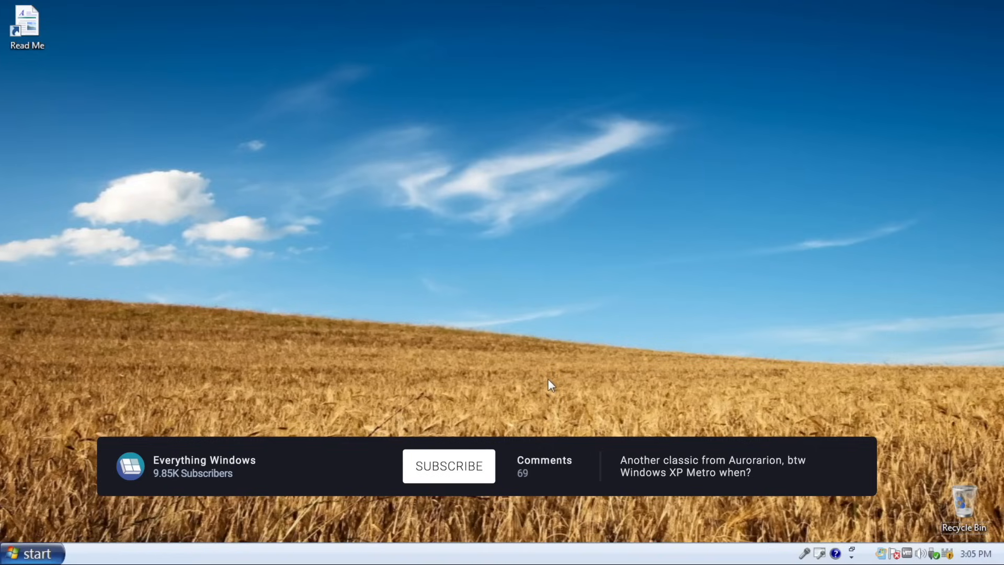
Step: Launch Windows Sidebar with its clock, slide show and headlines gadgets
click(448, 466)
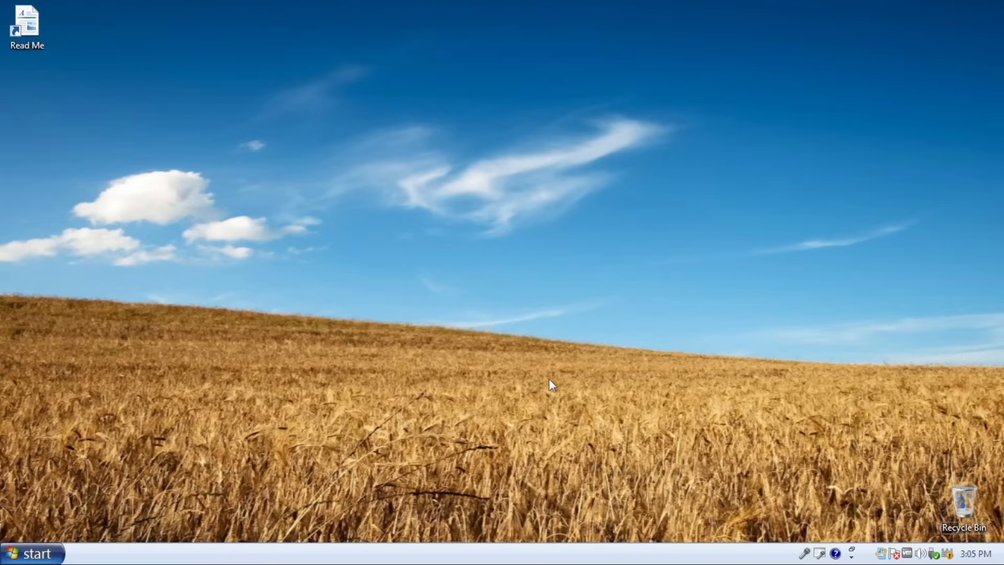
mouse_move(521, 393)
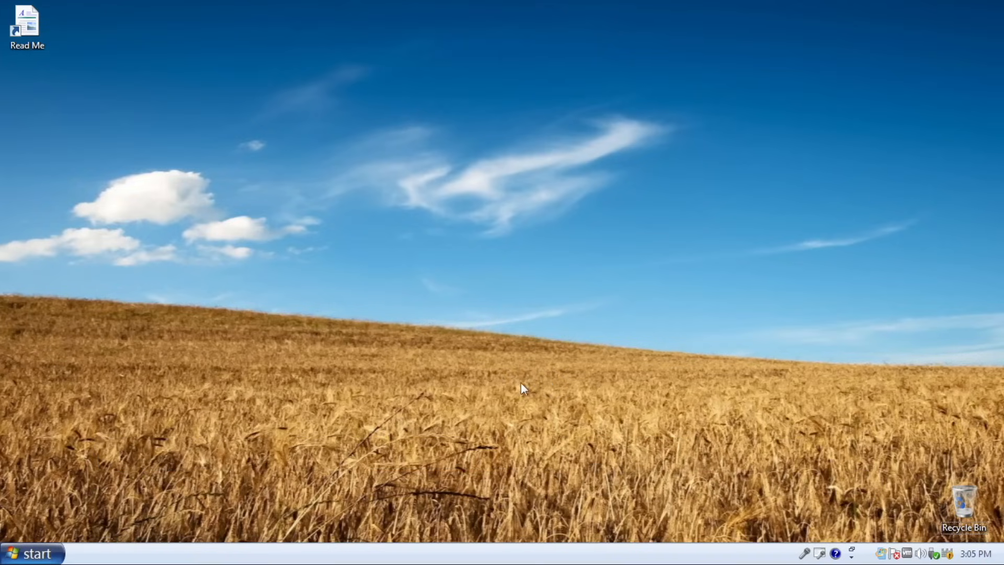
click(29, 552)
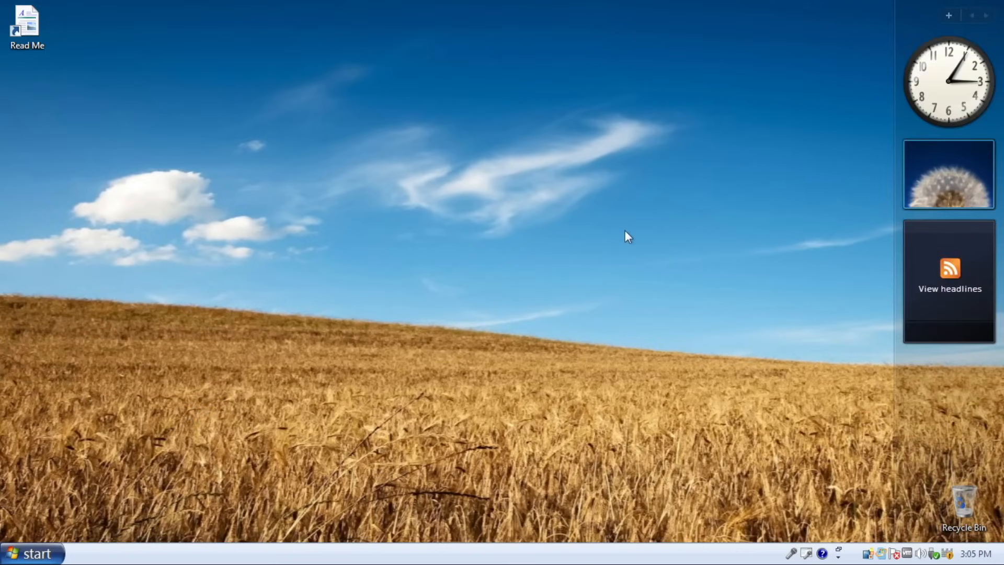
Step: Add the Calendar gadget from the Gadget Gallery to the sidebar
click(947, 16)
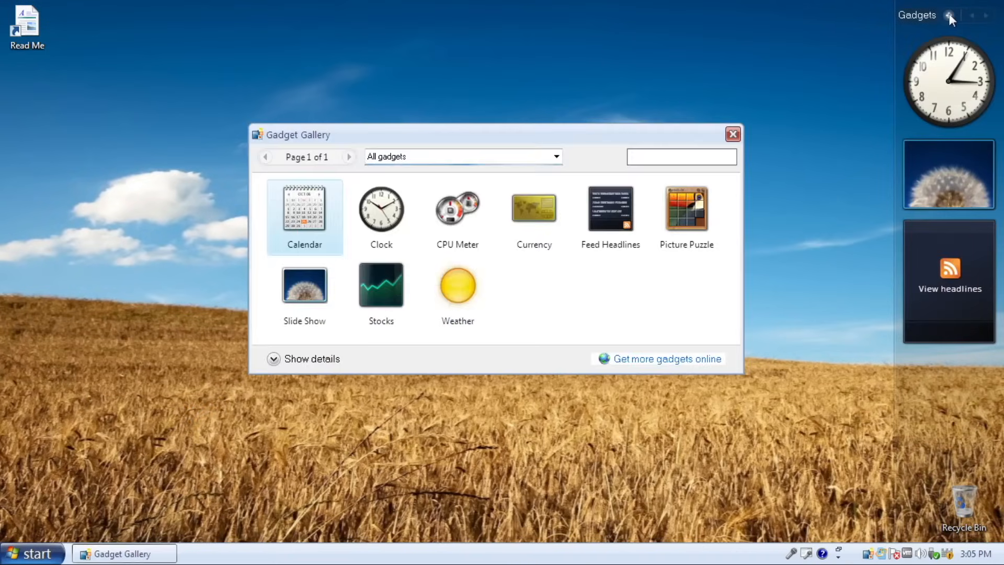
double_click(457, 209)
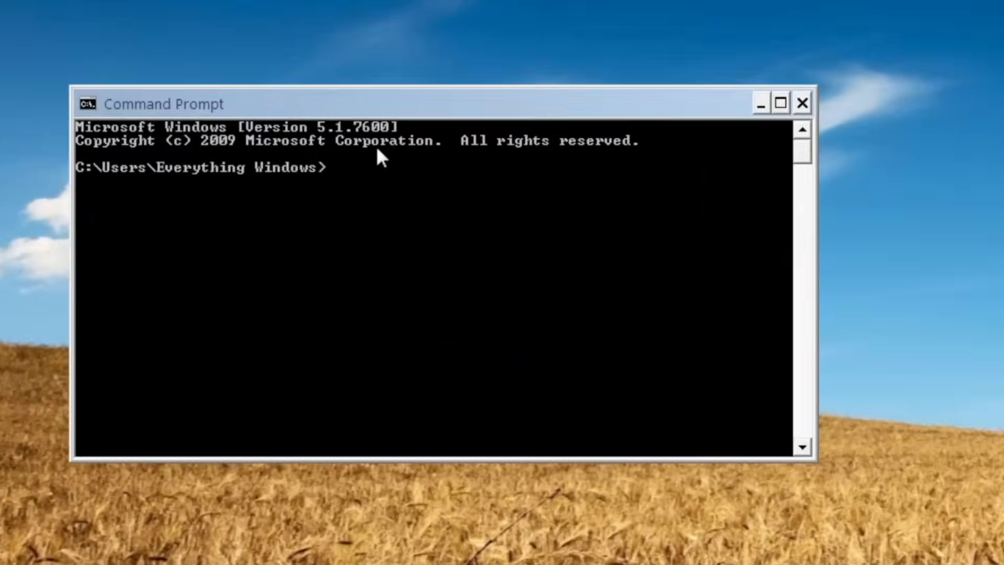
Step: Run dism to show its help and option list, then close the Command Prompt
text(dismj)
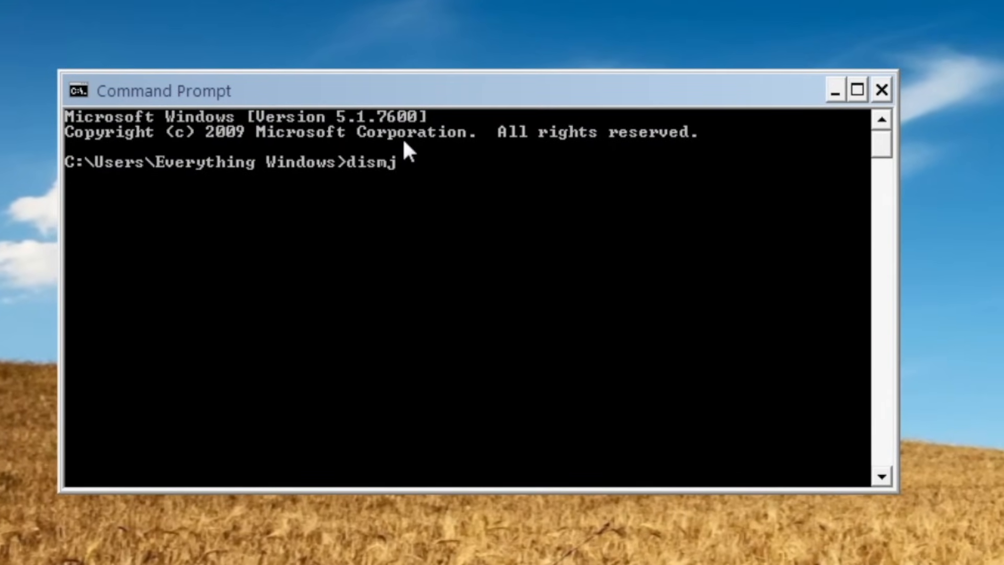
key(Backspace)
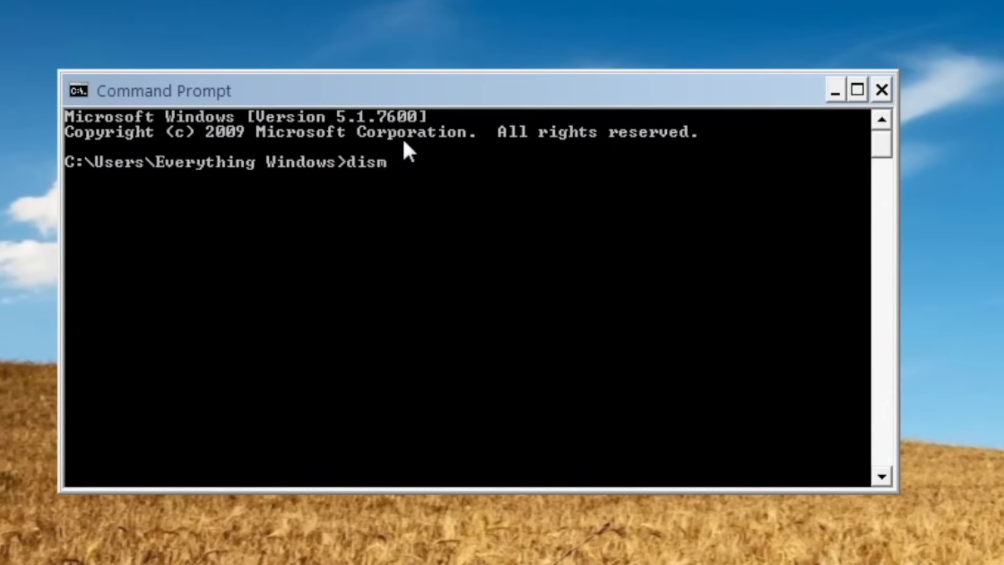
key(Enter)
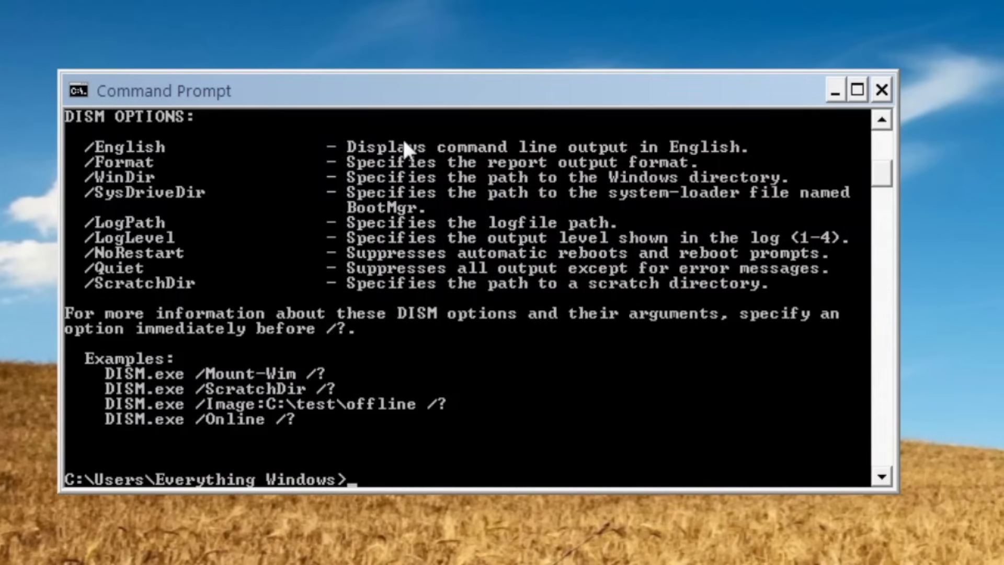
text(dism)
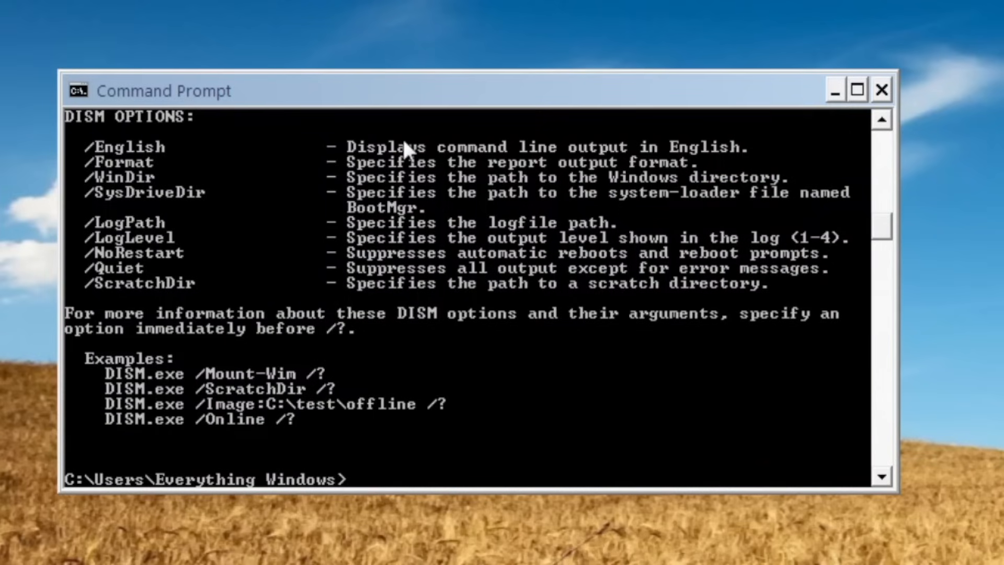
click(879, 91)
text(winve)
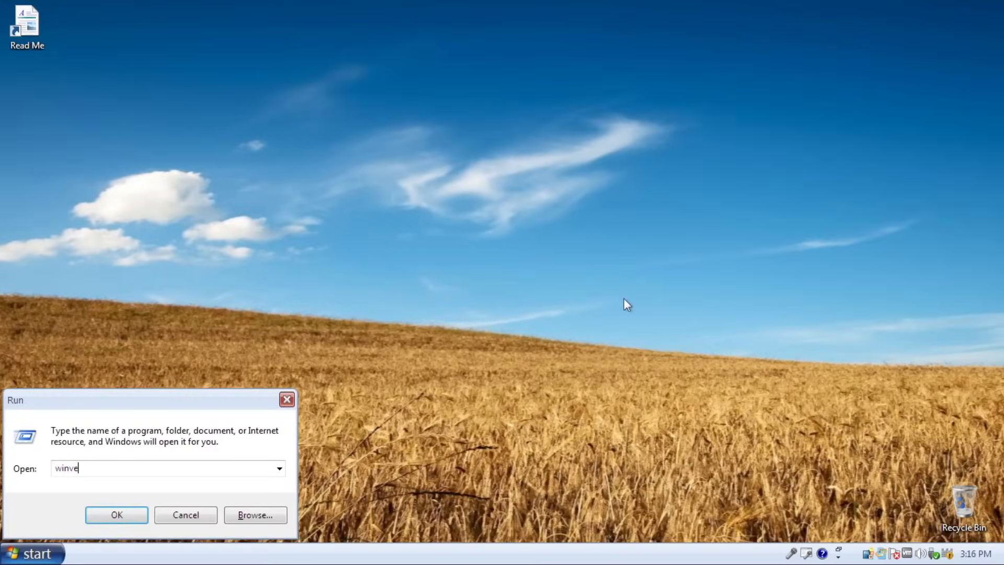
Step: Launch the UltEx (D:) disc so the Ultimate Extras autorun window appears over Computer
click(116, 514)
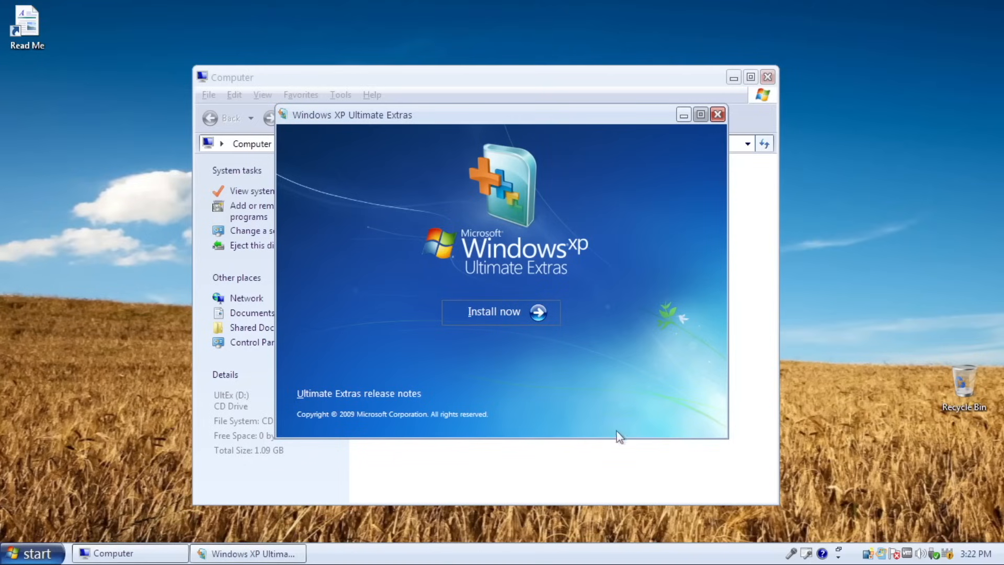
Step: Choose Install now and answer Y at the 'Do you wish to install? [Y/N]' prompt
click(500, 311)
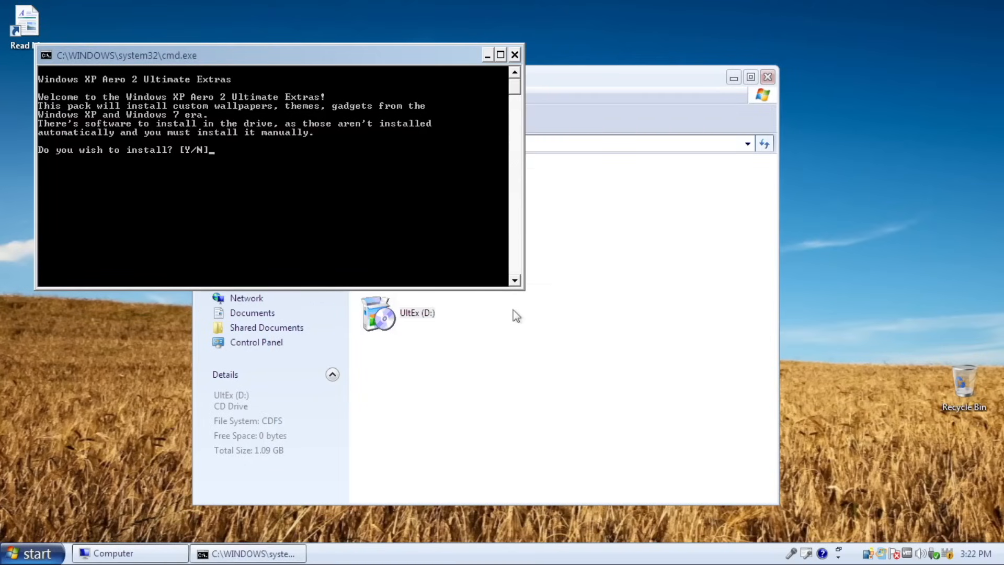
text(Y)
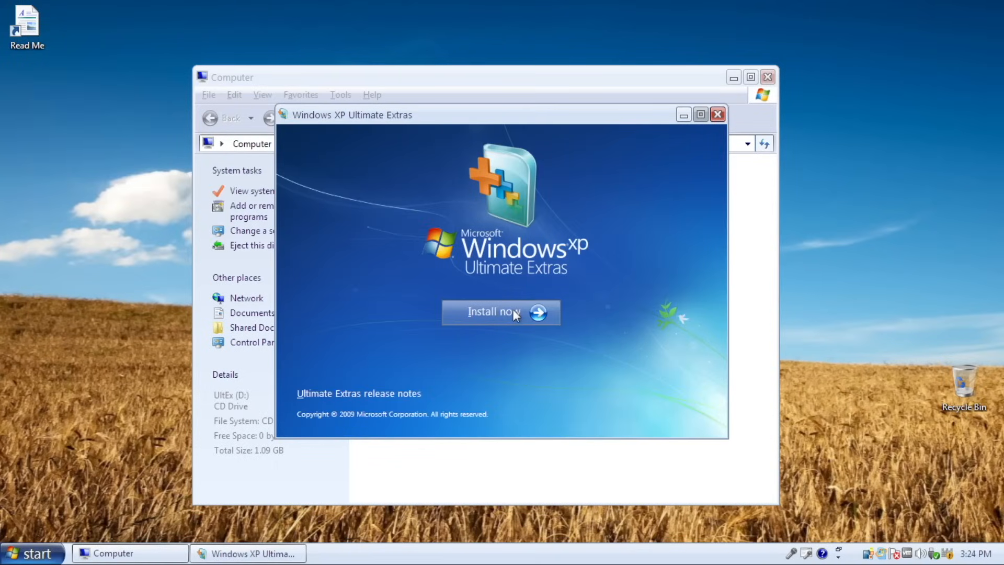
click(31, 553)
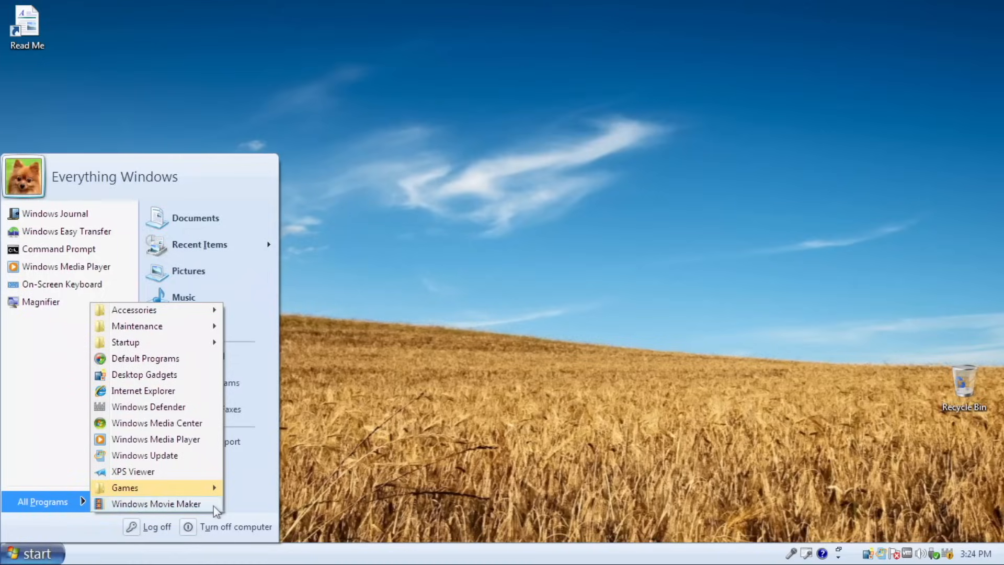
Step: Launch Windows Movie Maker, then scribble freehand brush strokes on a Paint canvas
click(155, 503)
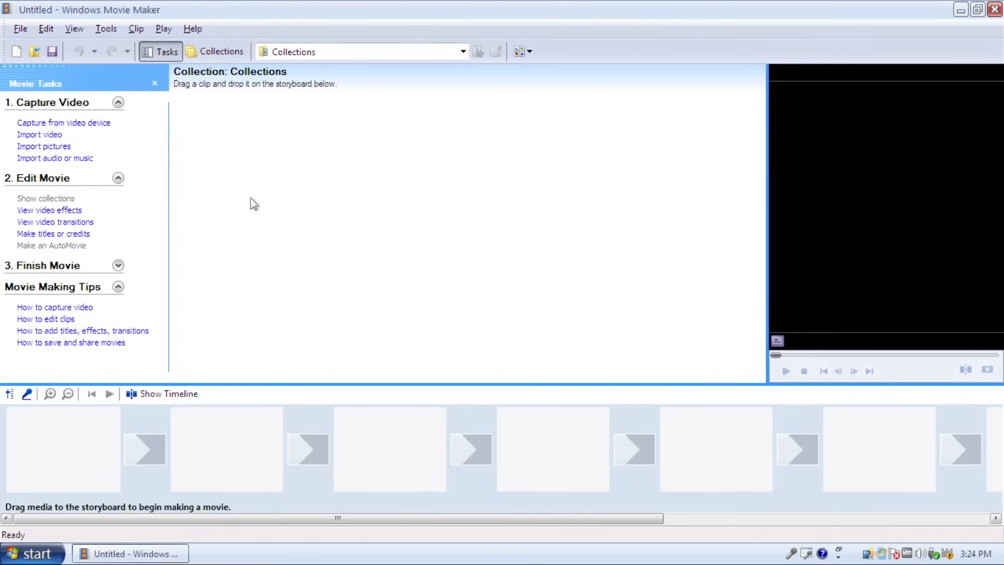
click(51, 233)
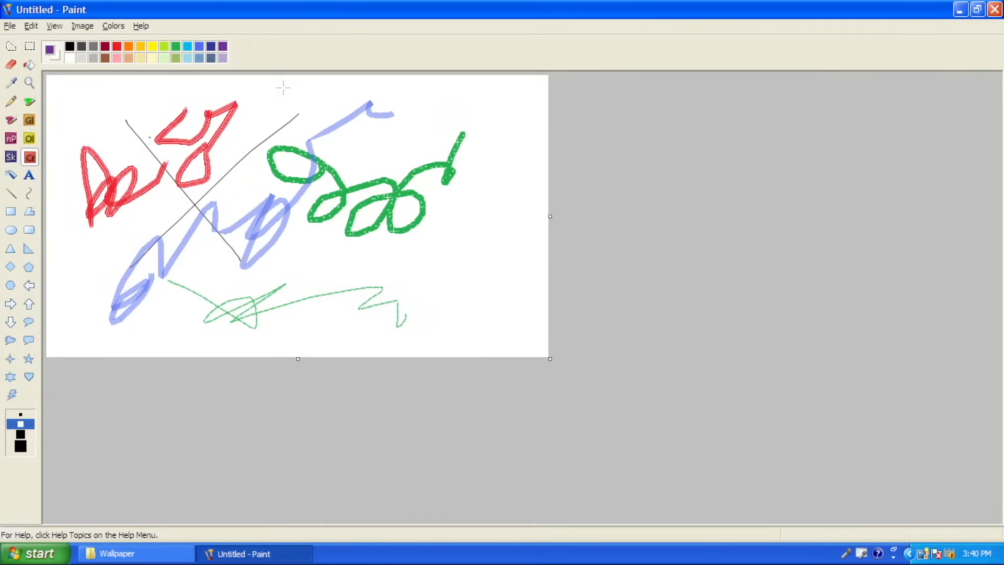
drag(83, 90, 487, 333)
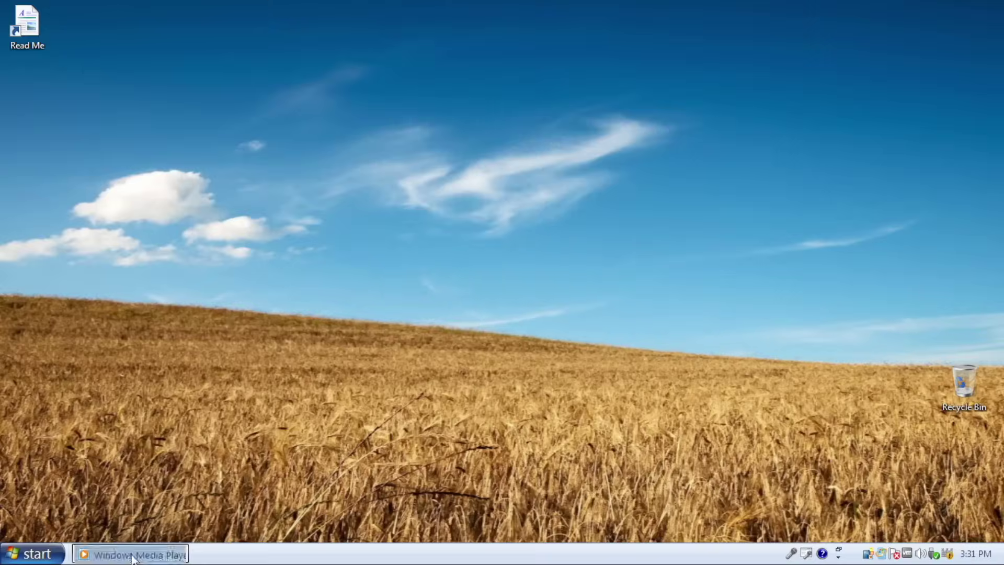
Step: Restore Media Player, browse the Skin Chooser and preview the WALL-E skin
click(29, 25)
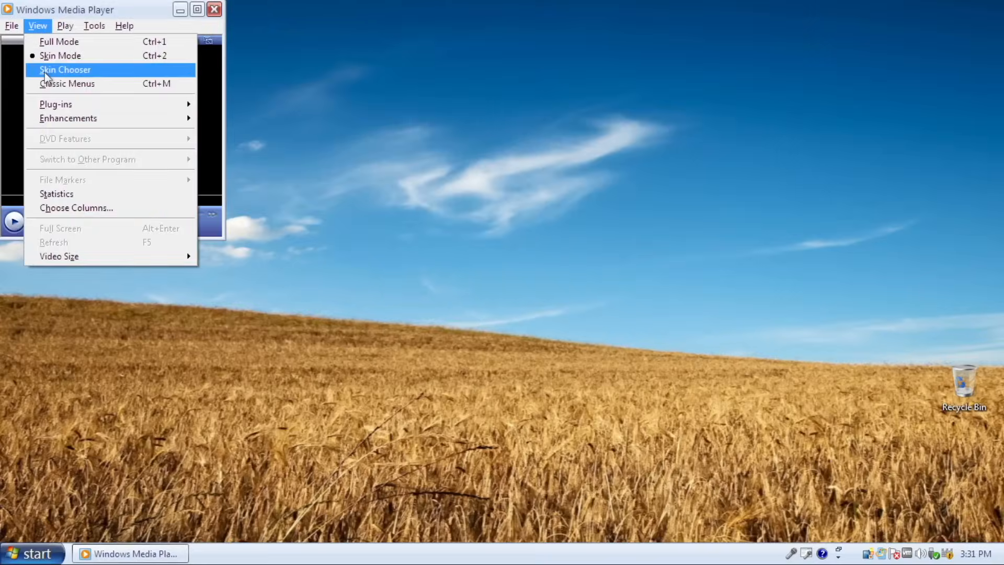
click(65, 69)
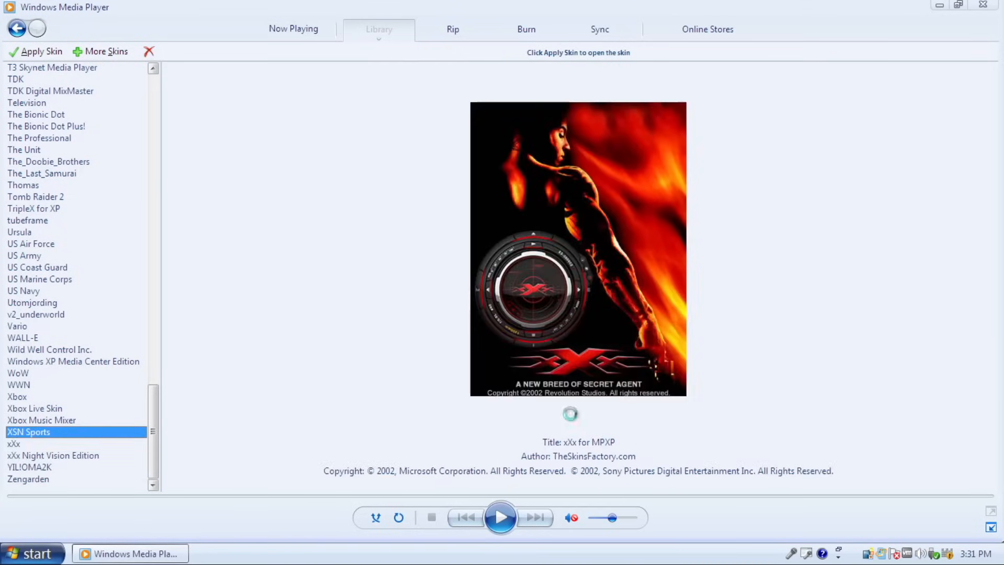
click(21, 337)
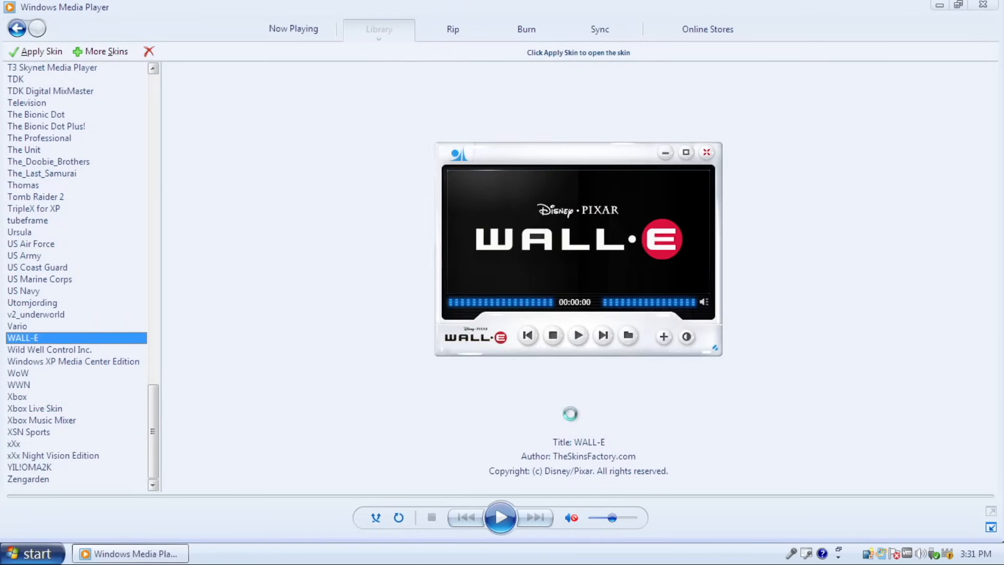
click(37, 267)
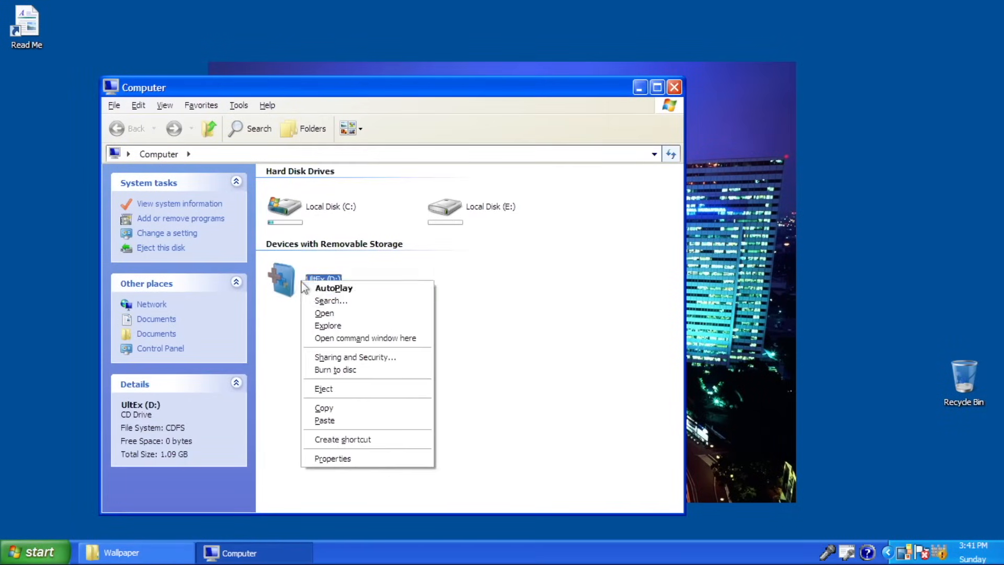
Step: Explore the UltEx disc's Gadgets folder, then move into the Software folder
click(324, 312)
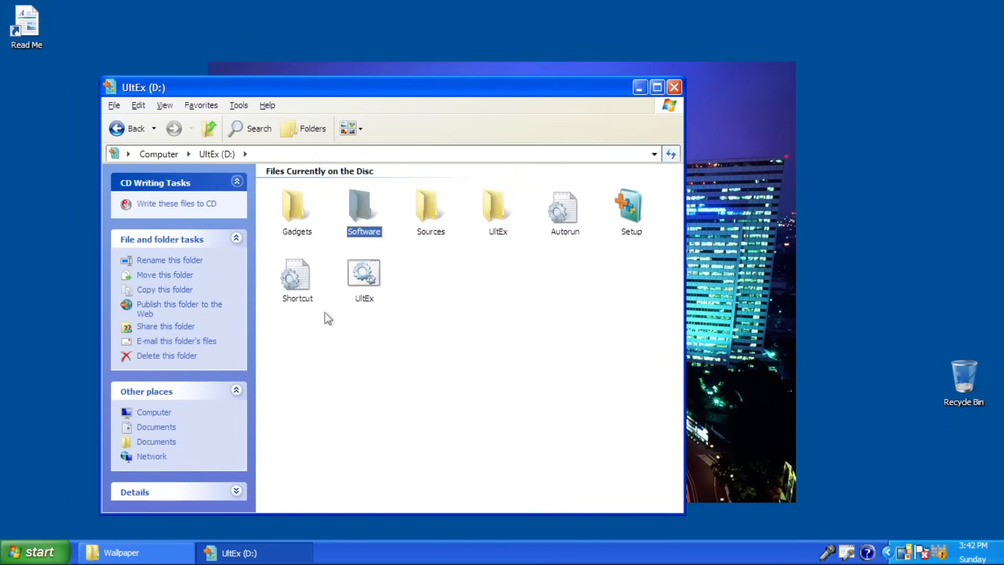
double_click(297, 204)
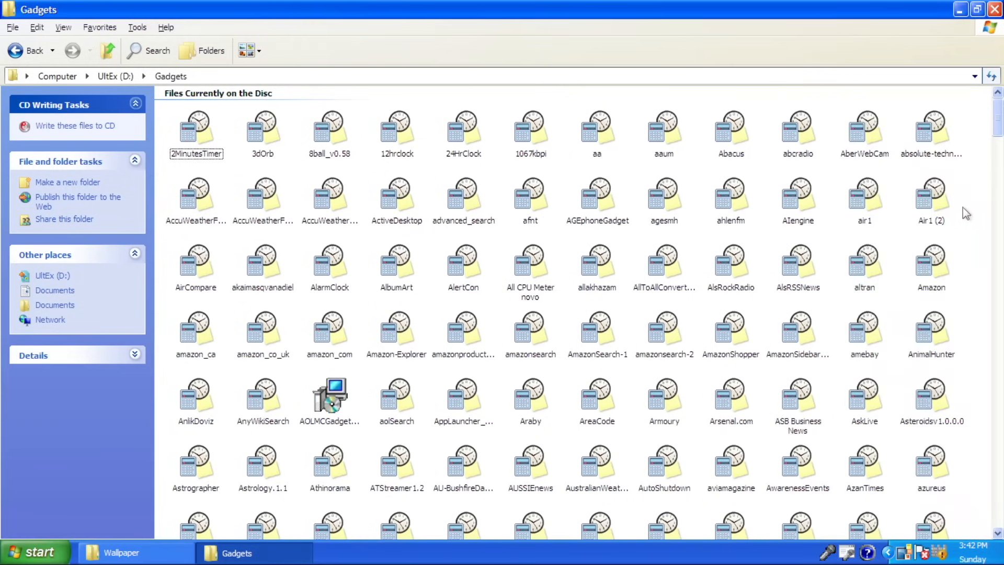
key(ctrl+a)
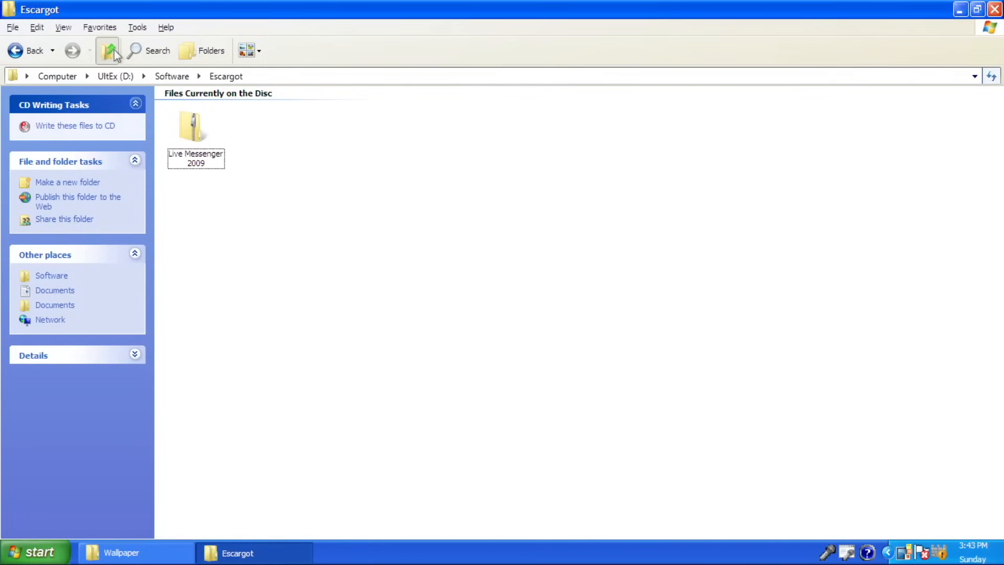
click(107, 51)
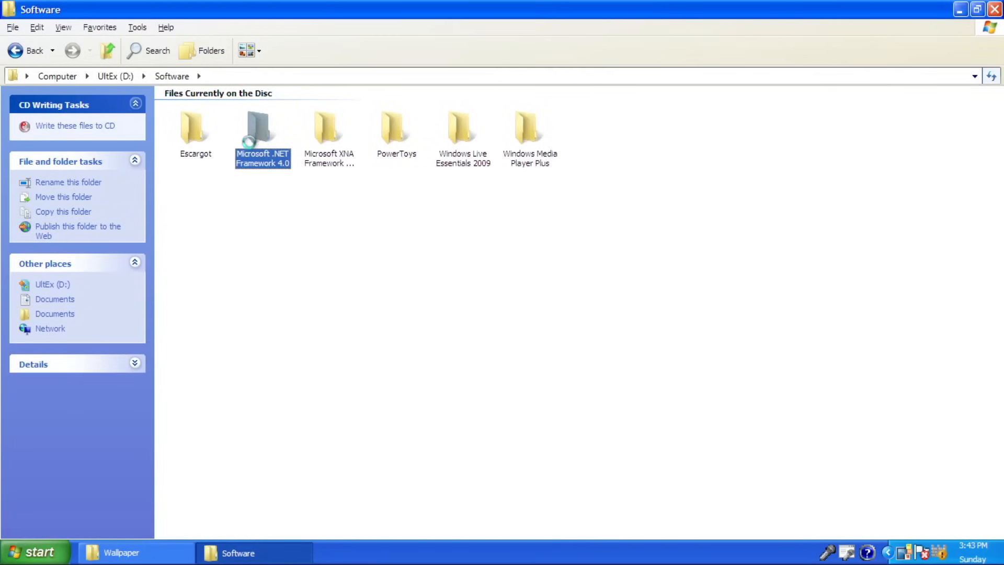
Step: Browse the .NET Framework 4.0, XNA 2.0, PowerToys, Live Essentials 2009 and Media Player Plus folders
double_click(261, 128)
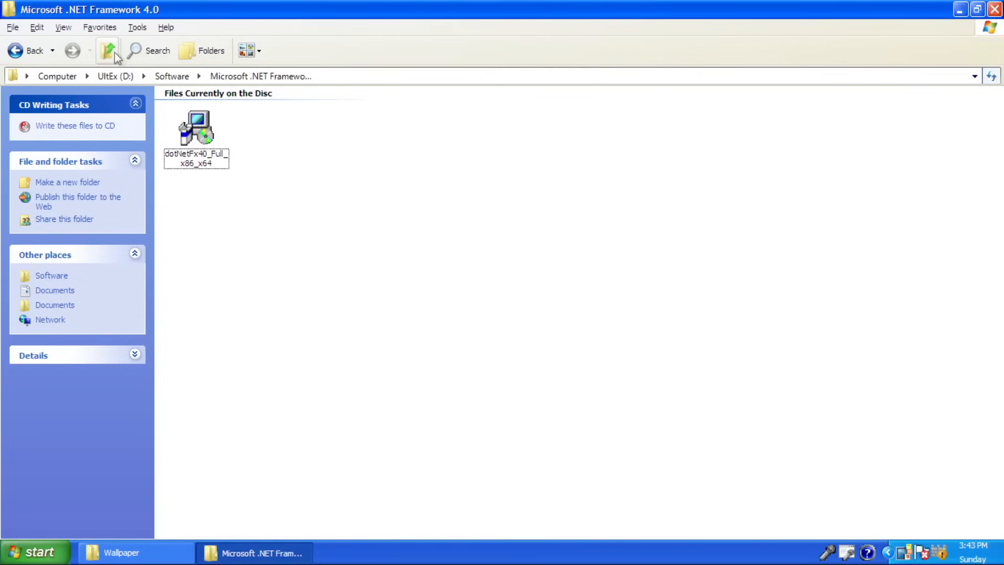
click(106, 50)
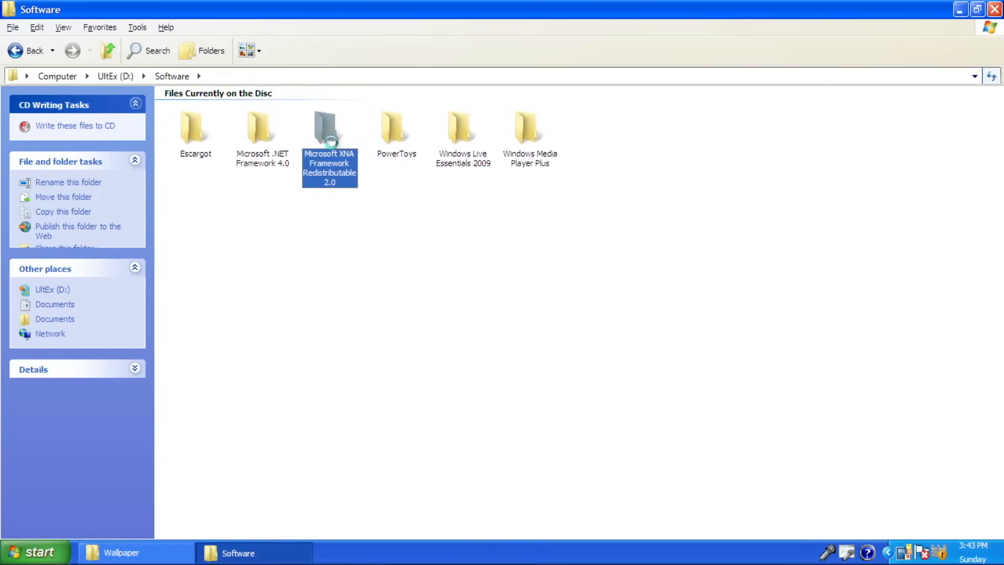
double_click(329, 128)
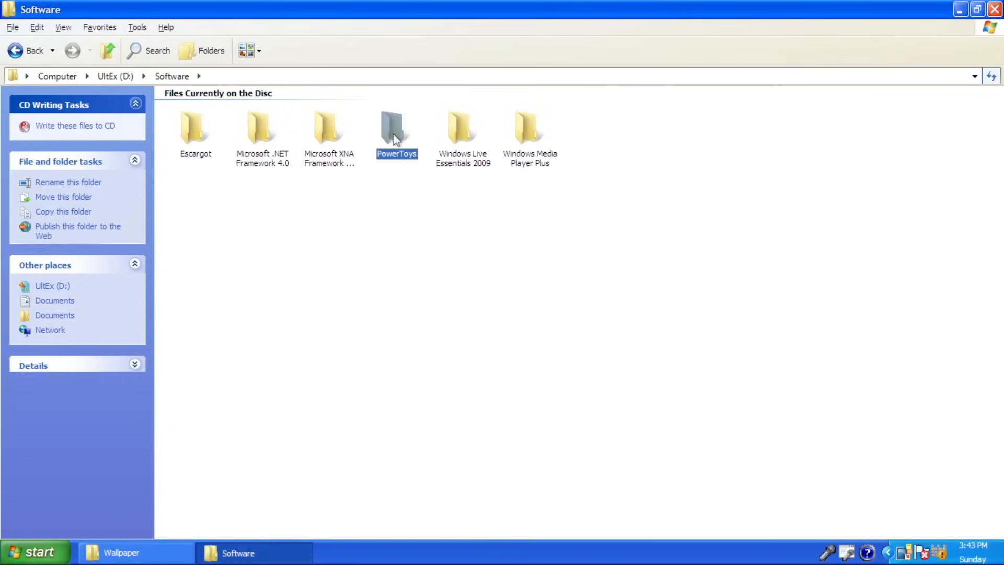
double_click(396, 125)
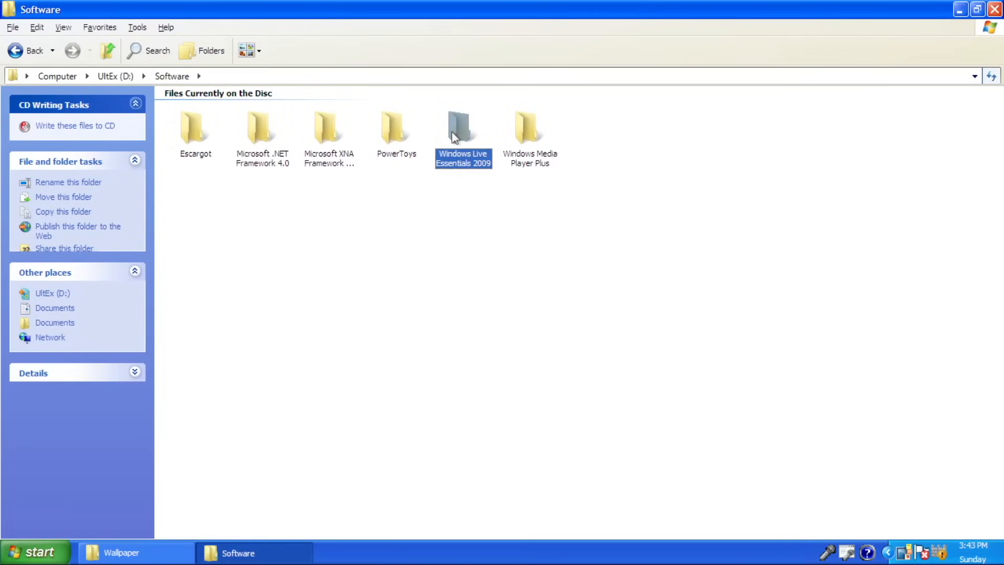
double_click(463, 126)
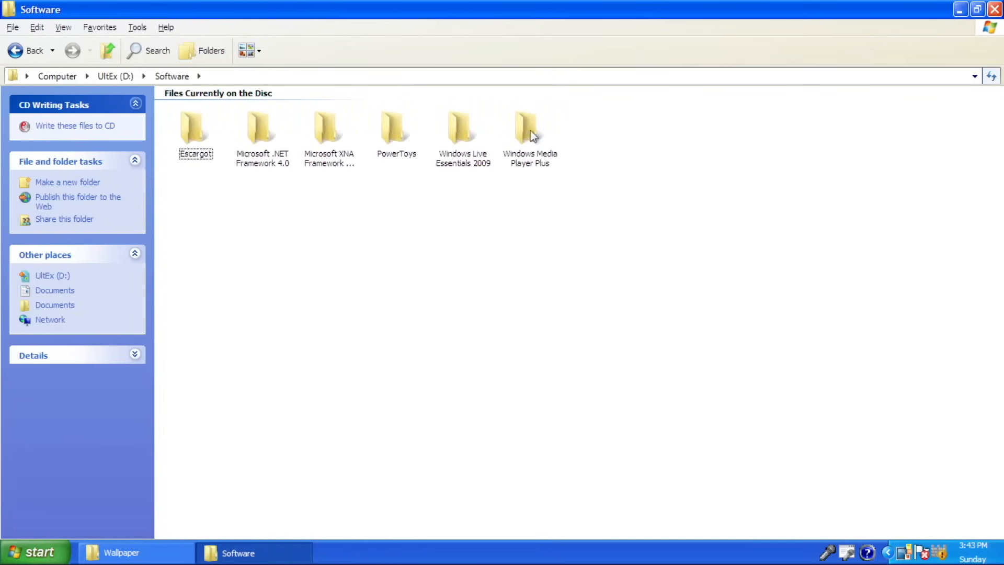
double_click(529, 123)
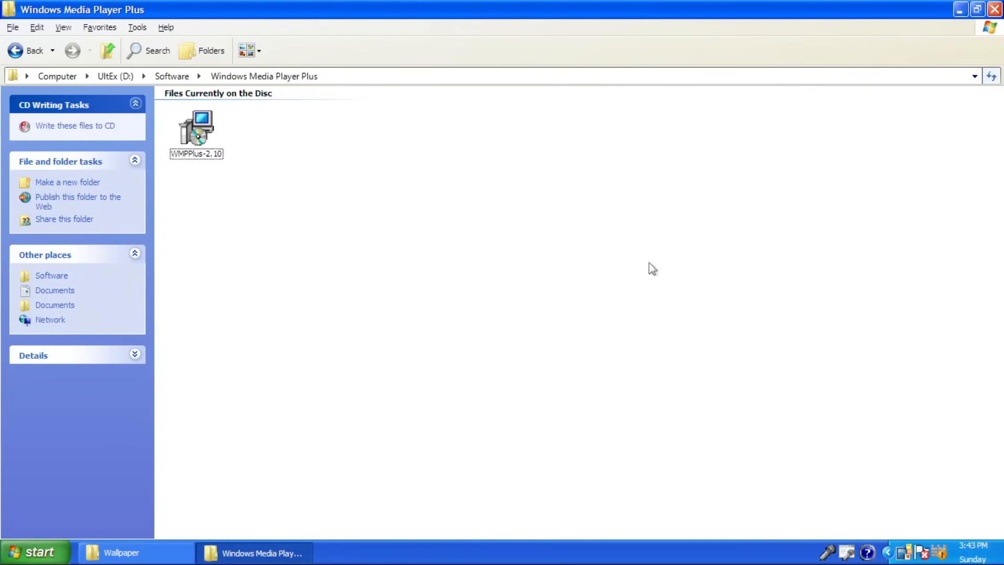